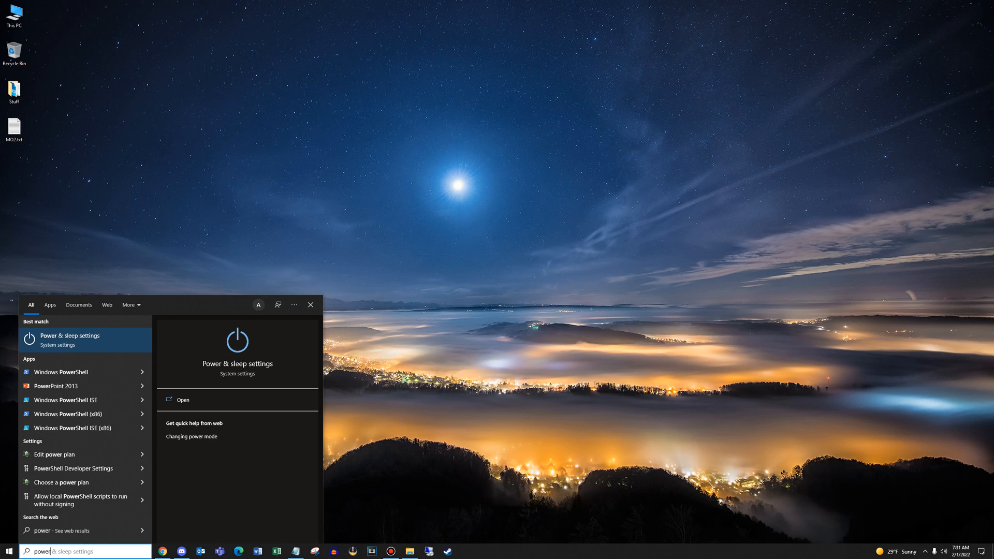
Leave the Start search and show E:\SteamLibrary in File Explorer
{"action": "left_click", "coordinate": [70, 340]}
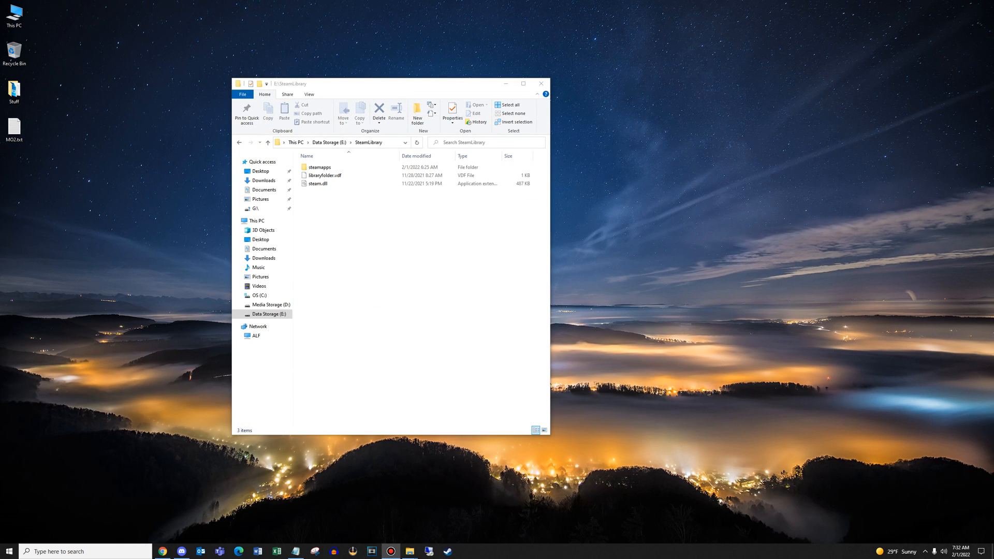
Navigate to steamapps > common > Mortal Online 2 and open MortalOnline2.exe's Properties
{"action": "left_click", "coordinate": [320, 167]}
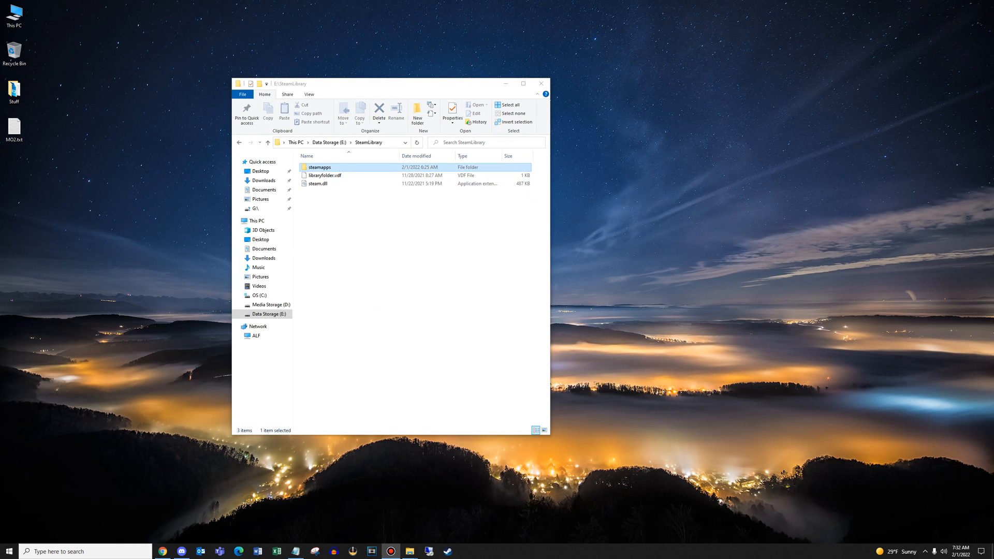
{"action": "double_click", "coordinate": [319, 167]}
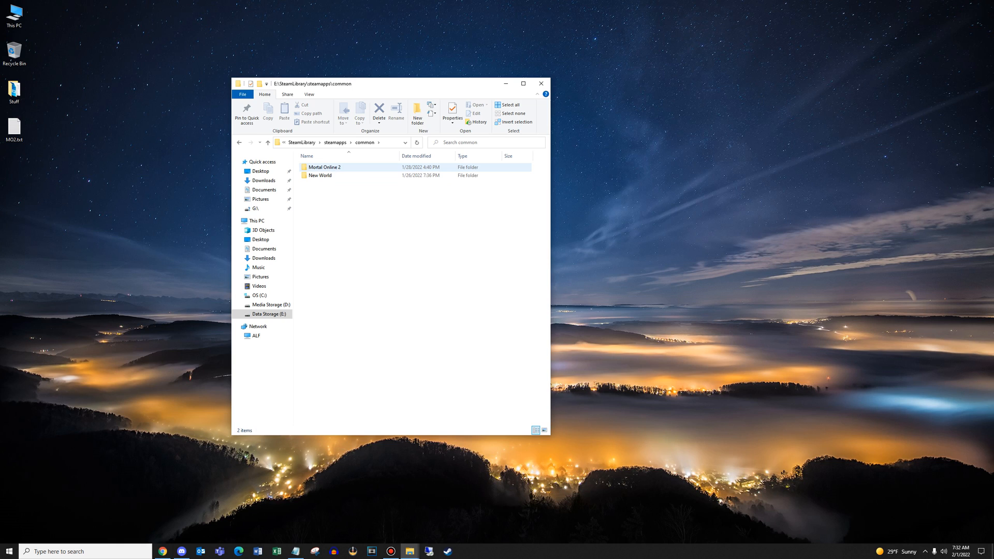
{"action": "double_click", "coordinate": [324, 166]}
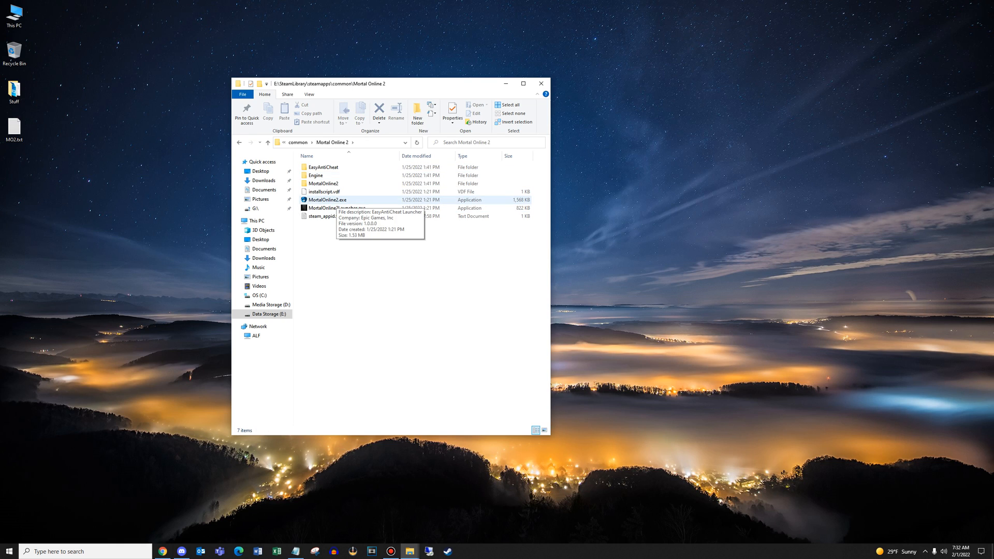
{"action": "right_click", "coordinate": [336, 200]}
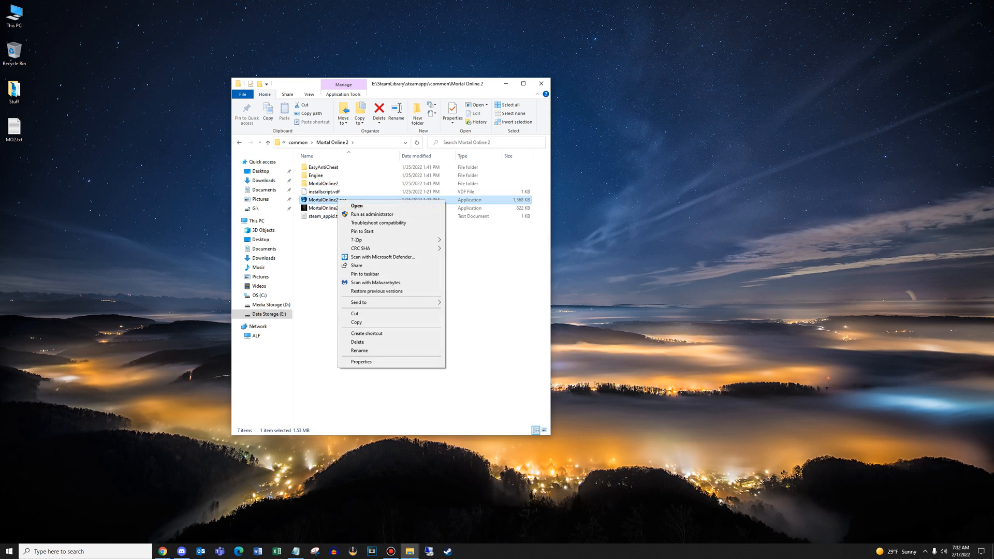
{"action": "left_click", "coordinate": [360, 362]}
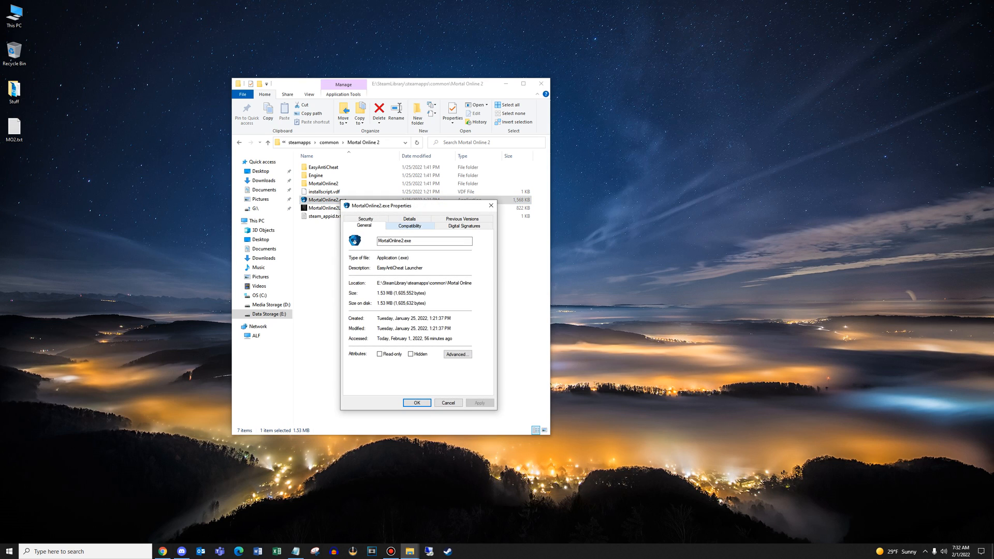
On Compatibility, enable Disable fullscreen optimizations and Run as administrator, then apply
{"action": "left_click", "coordinate": [409, 224]}
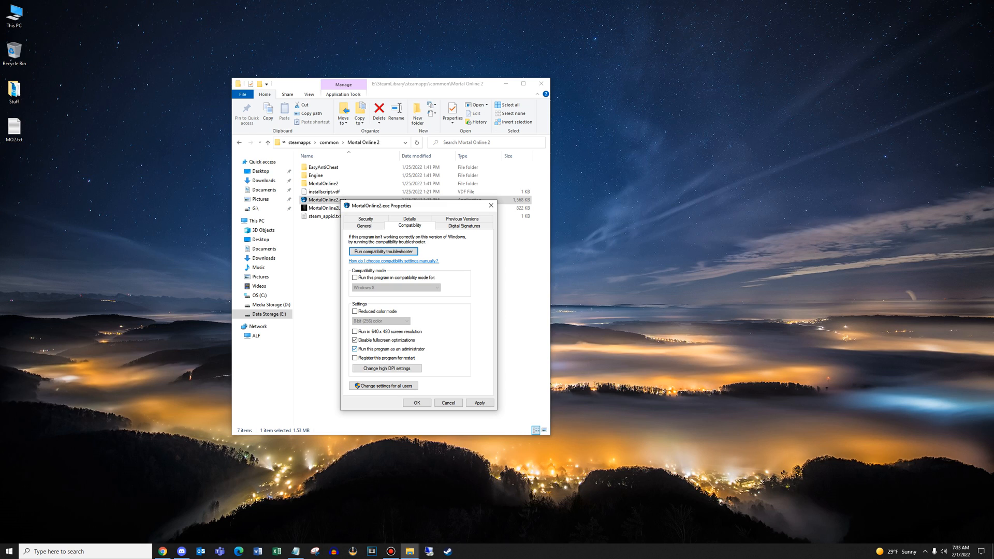
{"action": "left_click", "coordinate": [354, 349]}
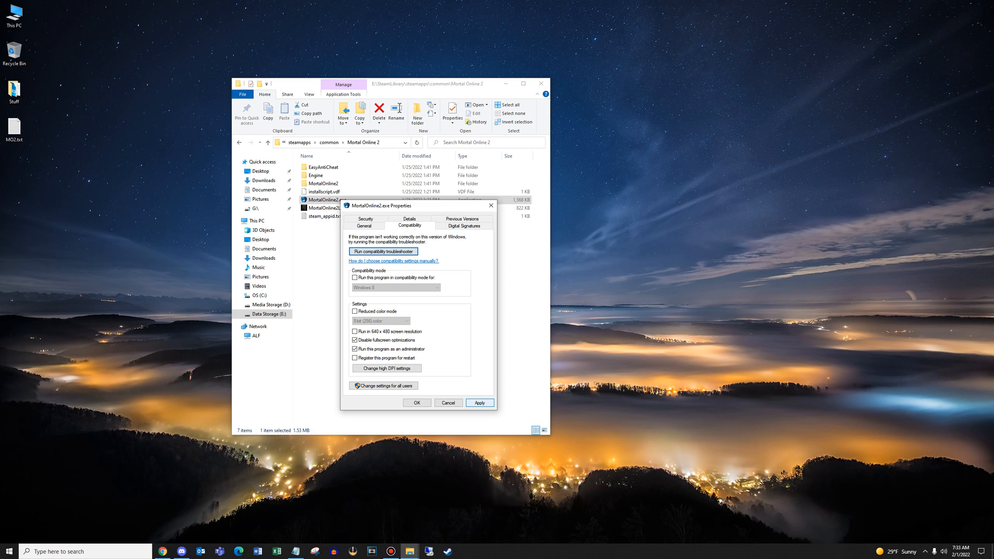
{"action": "left_click", "coordinate": [479, 403]}
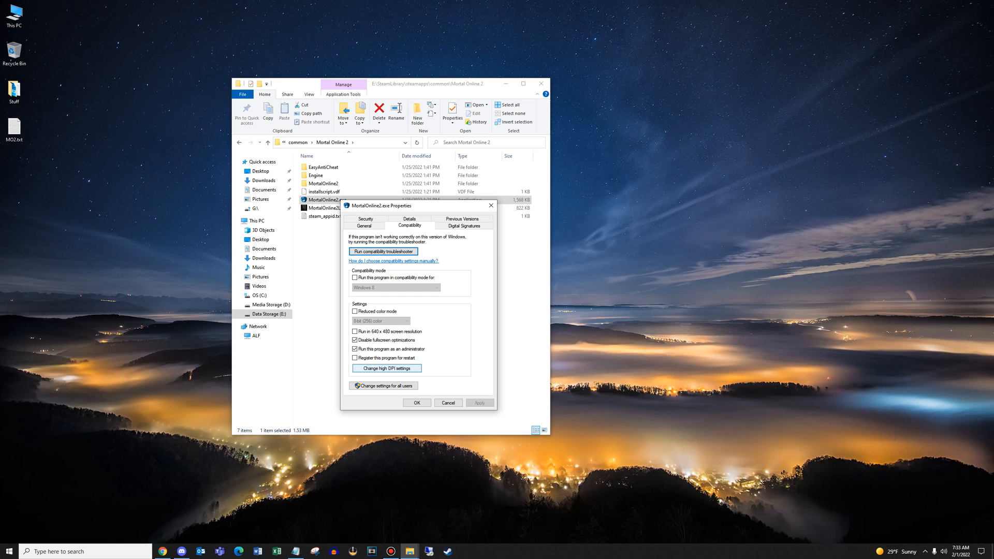
Set MortalOnline2.exe to override high DPI scaling, performed by the application, and confirm
{"action": "left_click", "coordinate": [385, 367]}
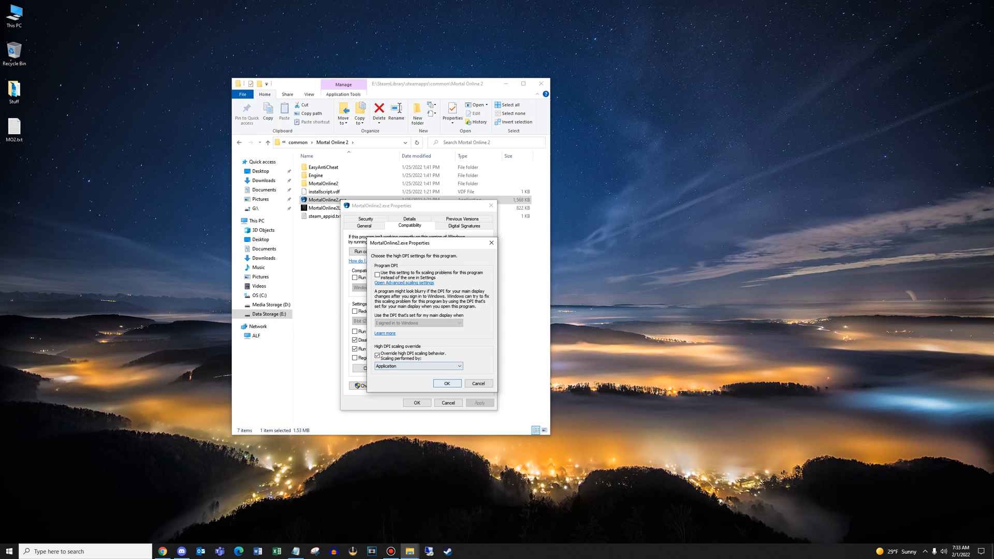
{"action": "left_click", "coordinate": [448, 383]}
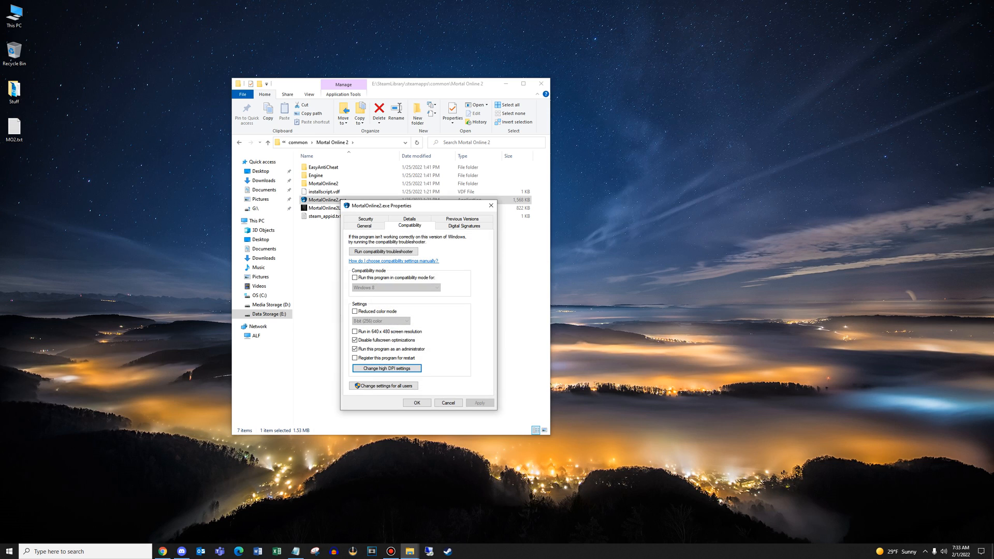
{"action": "left_click", "coordinate": [385, 368]}
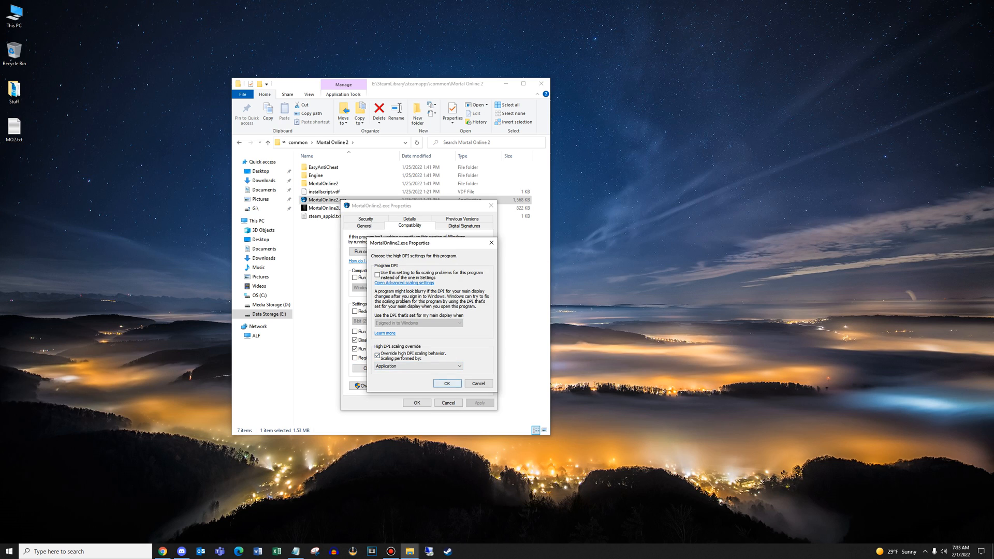
{"action": "left_click", "coordinate": [446, 383]}
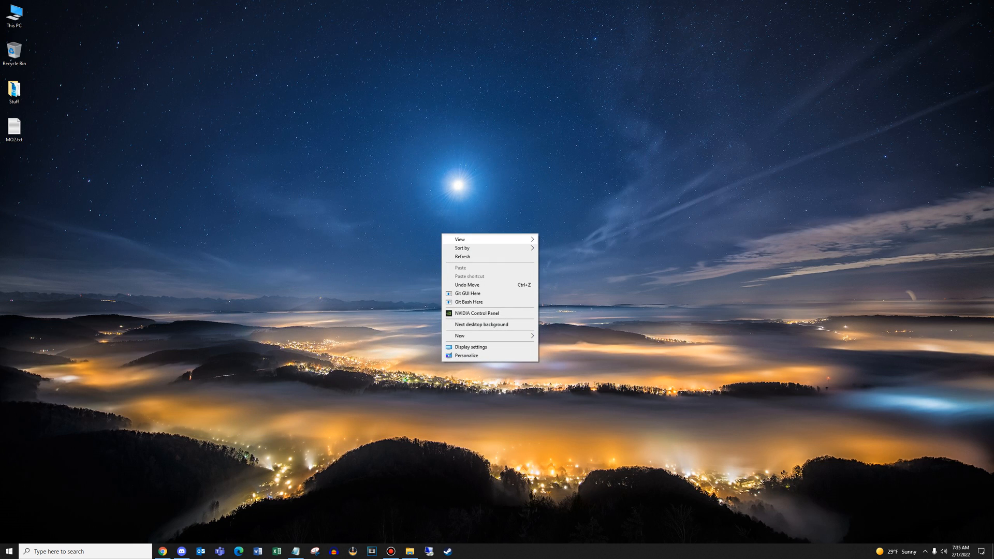
{"action": "mouse_move", "coordinate": [476, 313]}
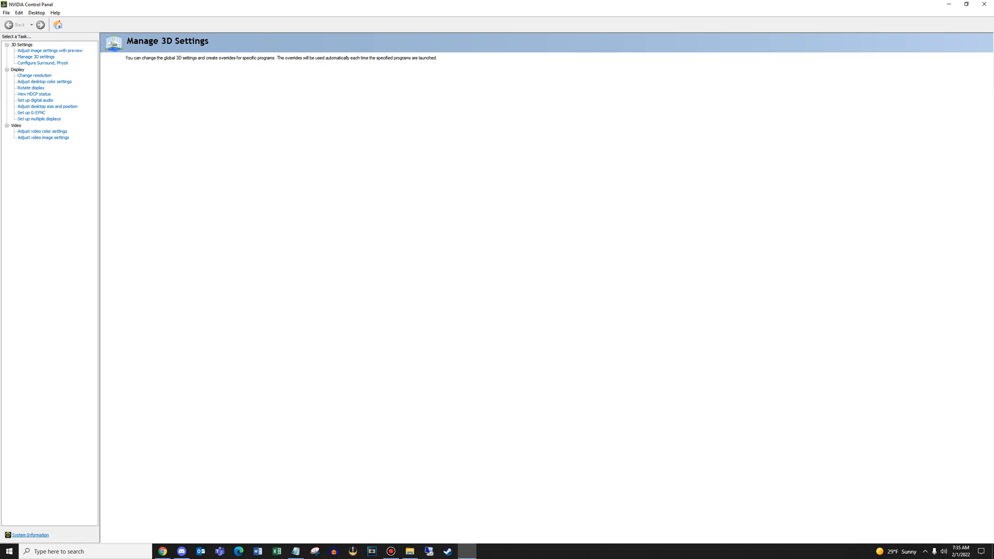
Go to Manage 3D Settings and switch to Program Settings for customizing a program
{"action": "left_click", "coordinate": [36, 57]}
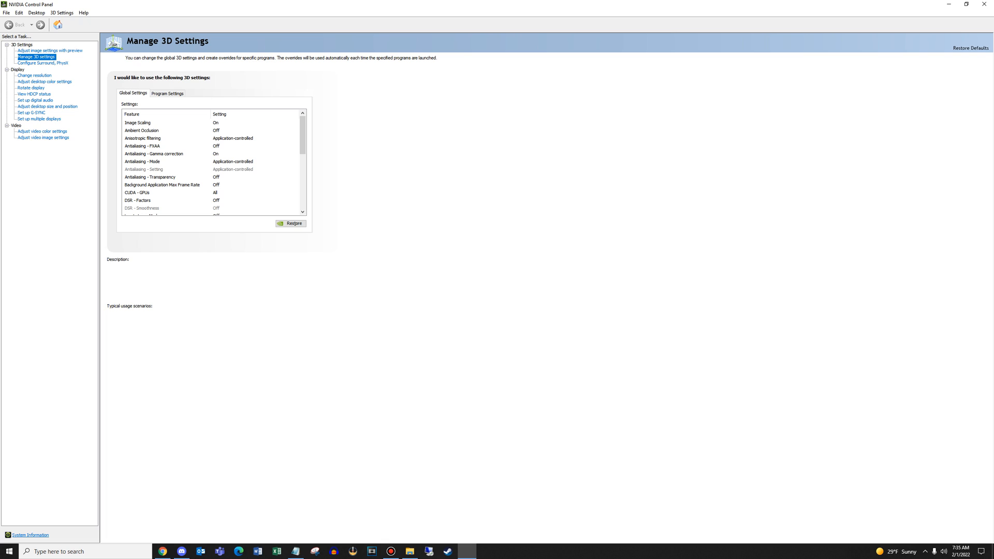
{"action": "left_click", "coordinate": [168, 93]}
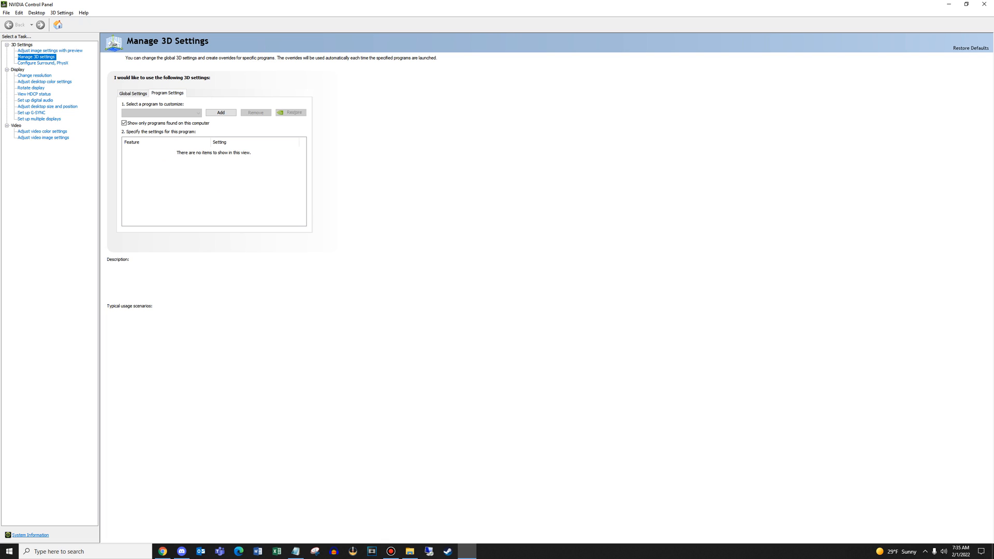
{"action": "left_click", "coordinate": [219, 112]}
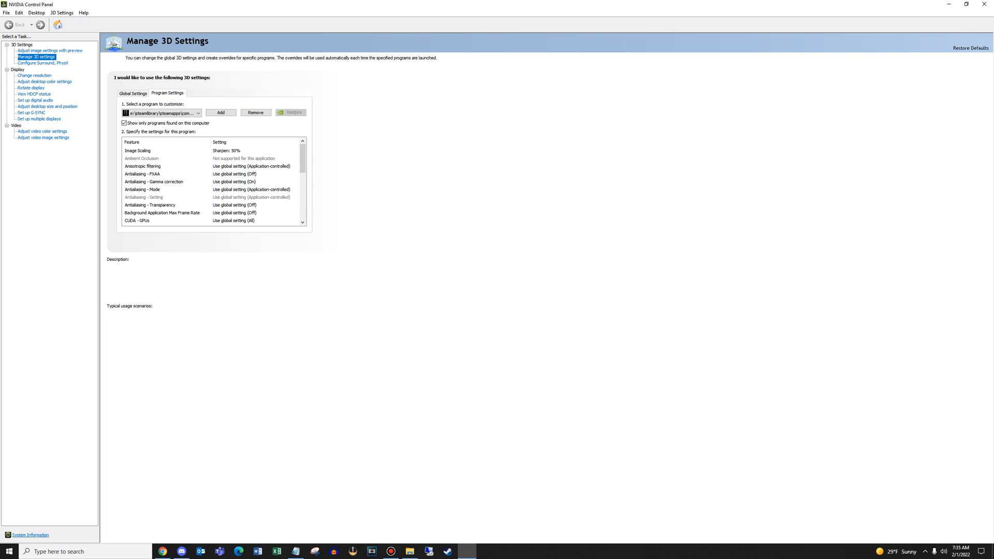
Keep the Mortal Online 2 executable selected and add a new program profile for it
{"action": "left_click", "coordinate": [199, 113]}
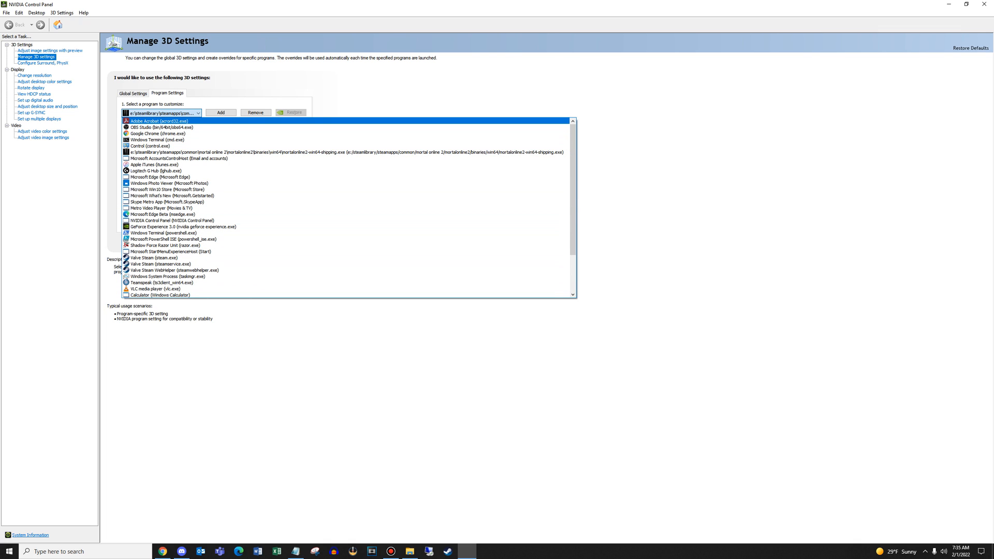
{"action": "left_click", "coordinate": [161, 113]}
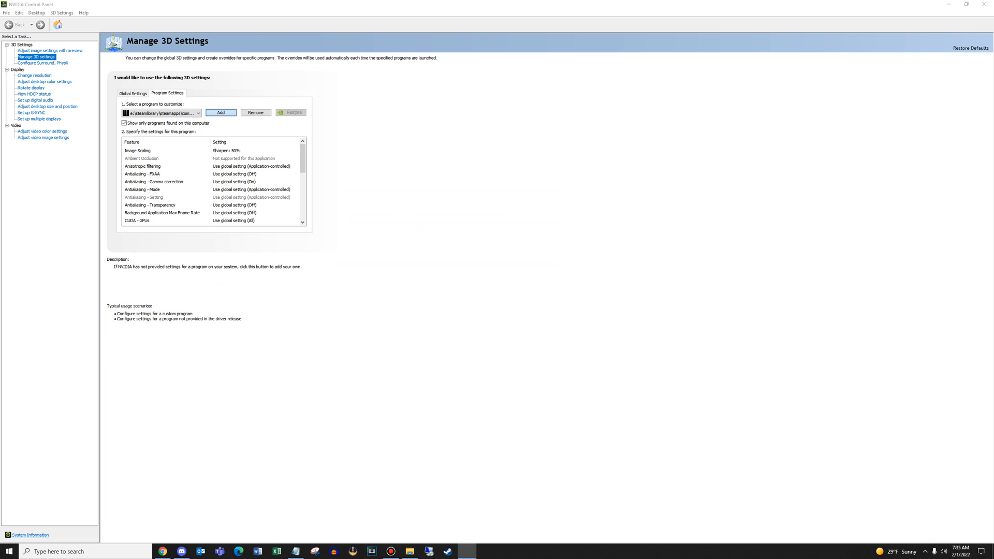
{"action": "left_click", "coordinate": [221, 112]}
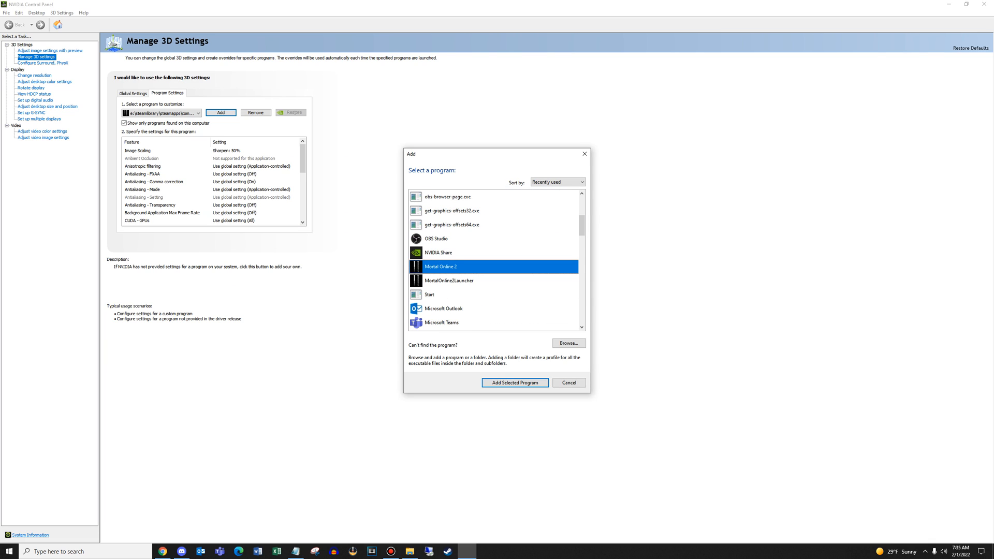
{"action": "mouse_move", "coordinate": [441, 267]}
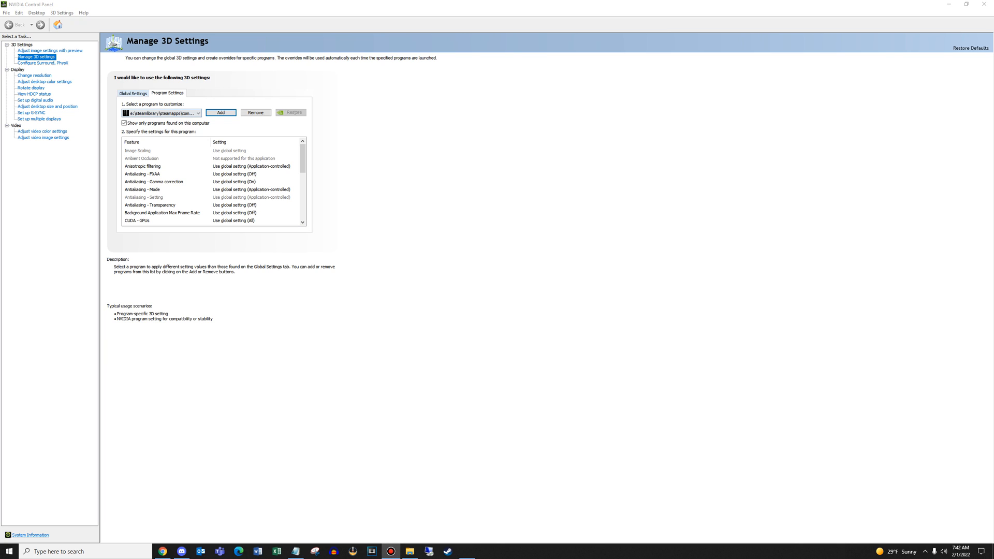
Review the Global Settings list, reading the Image Scaling description
{"action": "left_click", "coordinate": [134, 93]}
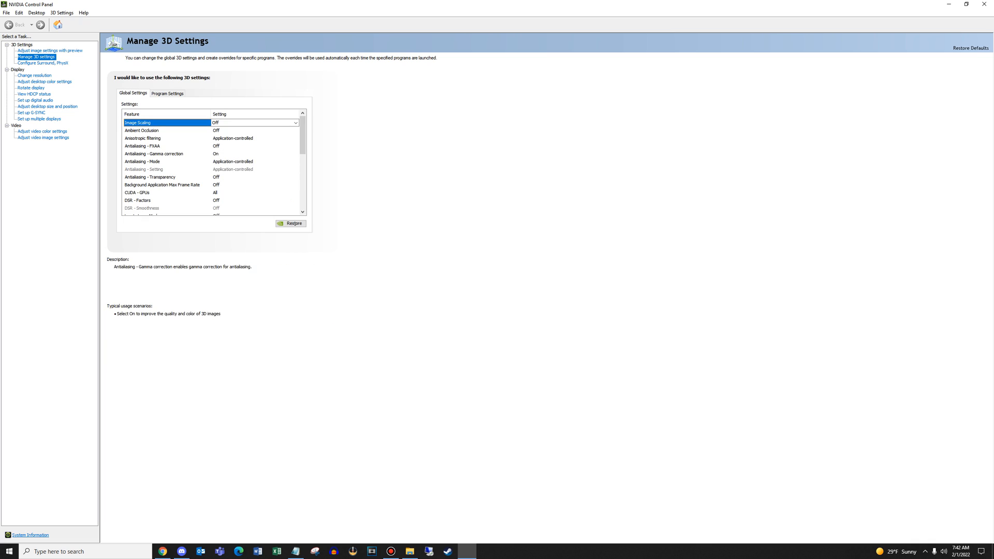
{"action": "left_click", "coordinate": [141, 131]}
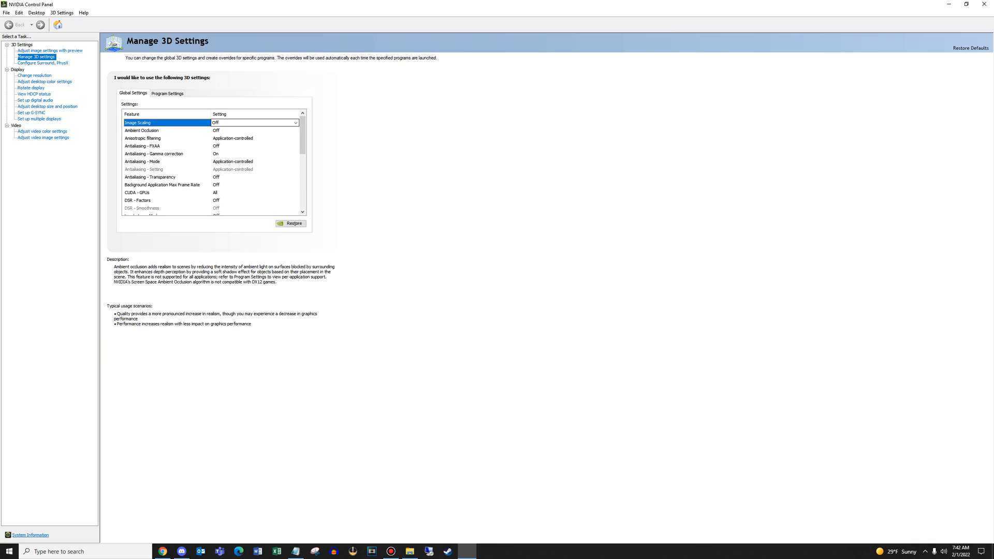
{"action": "left_click", "coordinate": [137, 122]}
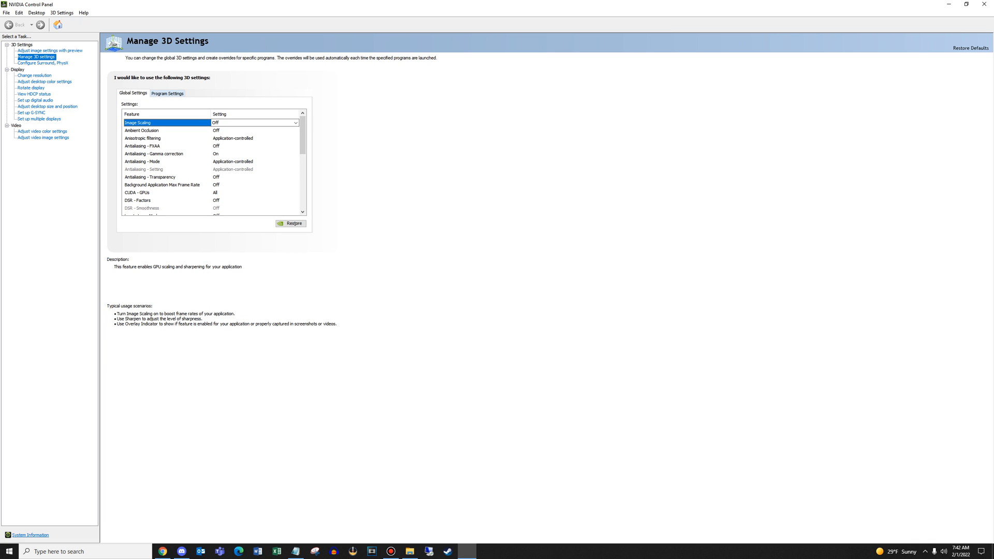
Browse the game's Program Settings, reading Ambient Occlusion and Low Latency Mode descriptions
{"action": "left_click", "coordinate": [168, 93]}
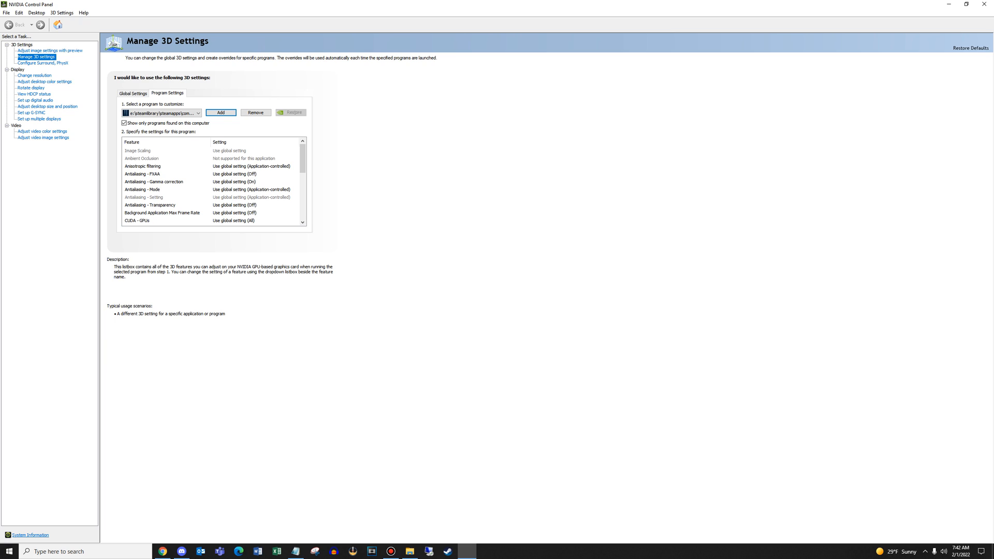
{"action": "left_click", "coordinate": [142, 157]}
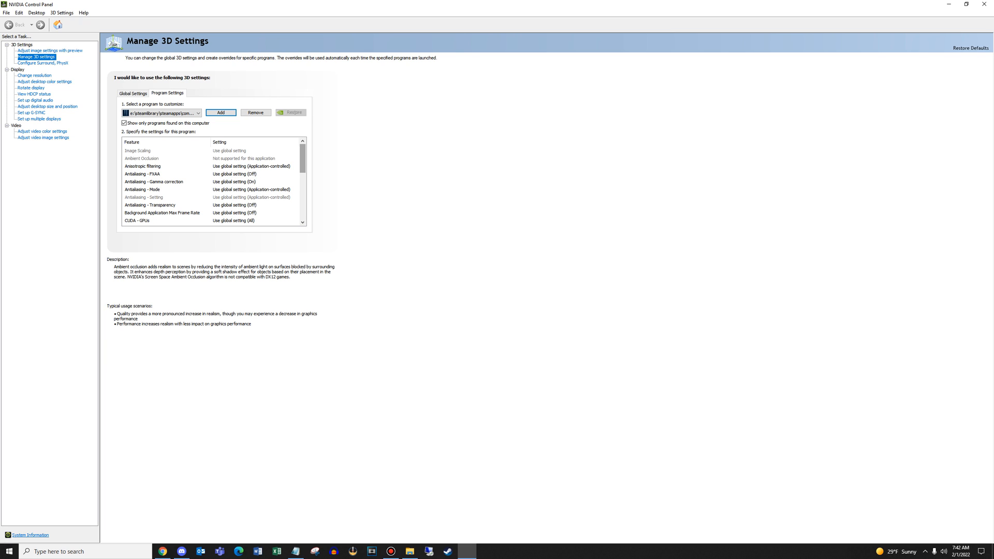
{"action": "scroll", "scroll_direction": "down", "scroll_amount": 3}
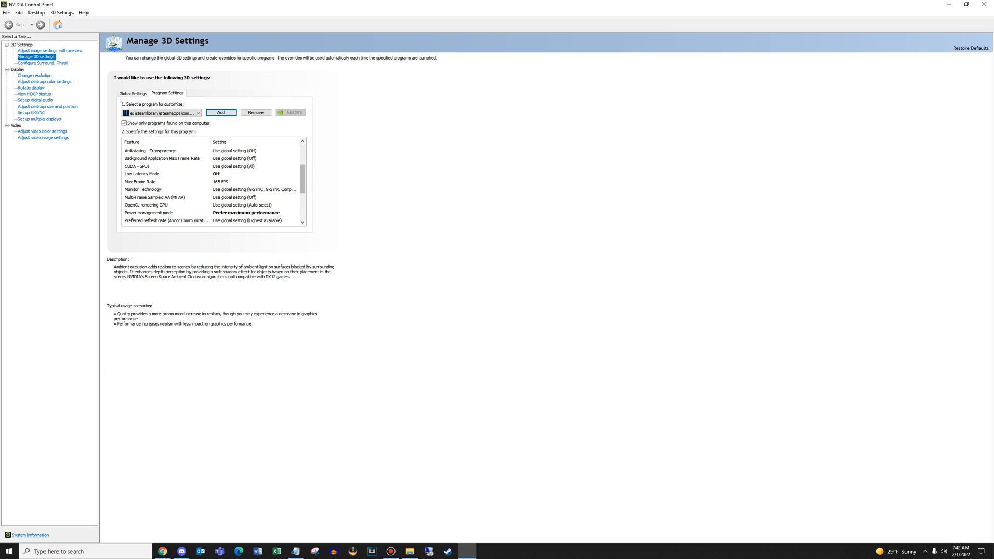
{"action": "left_click", "coordinate": [141, 174]}
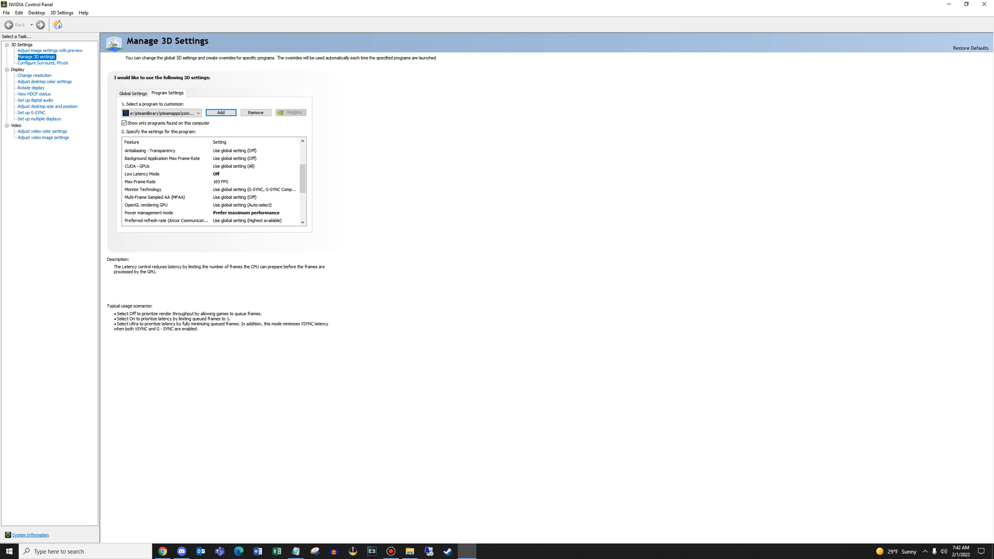
{"action": "scroll", "scroll_direction": "down", "scroll_amount": 3}
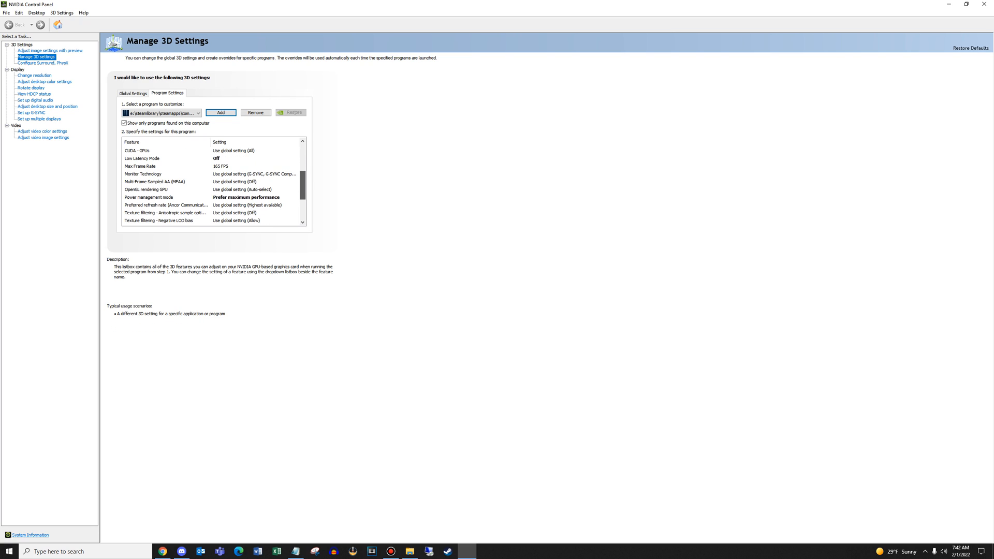
{"action": "left_click", "coordinate": [140, 165]}
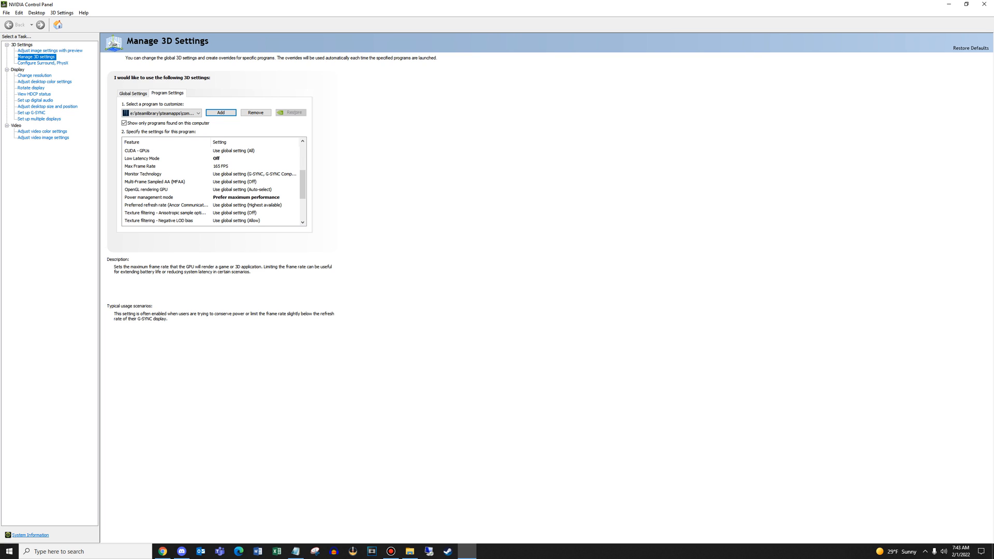
{"action": "scroll", "scroll_direction": "down", "scroll_amount": 3}
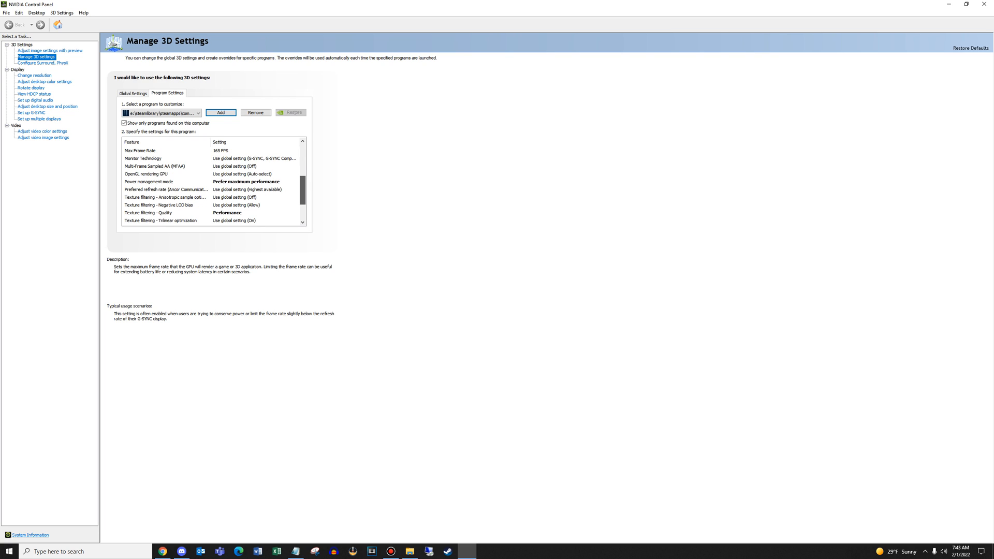
{"action": "left_click", "coordinate": [143, 158]}
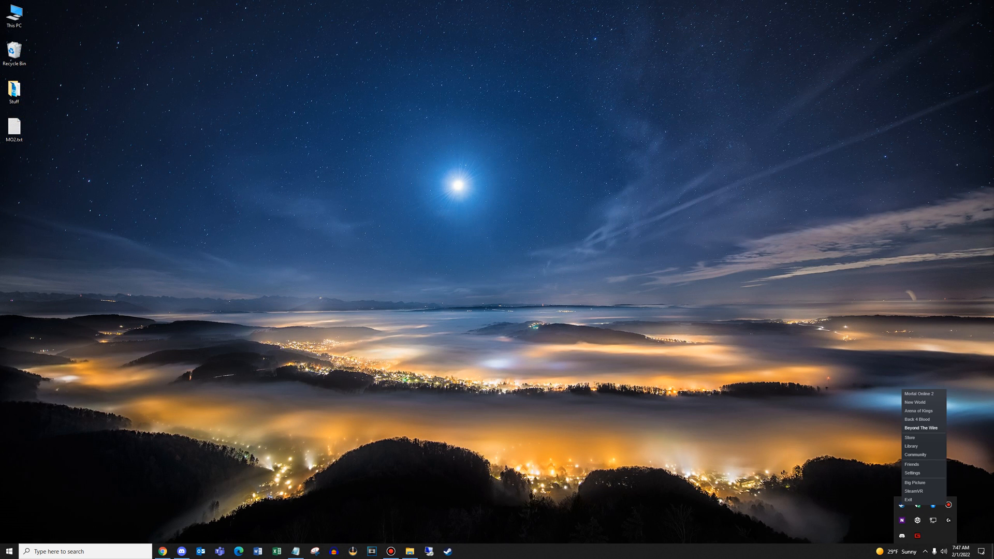
{"action": "mouse_move", "coordinate": [920, 393]}
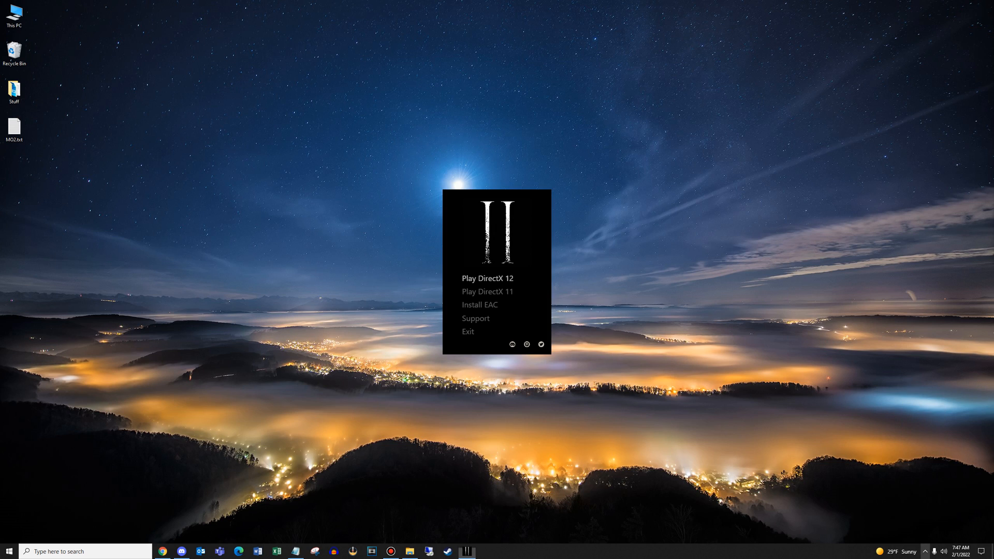
Launch Mortal Online 2 from its launcher using Play DirectX 12
{"action": "left_click", "coordinate": [925, 550]}
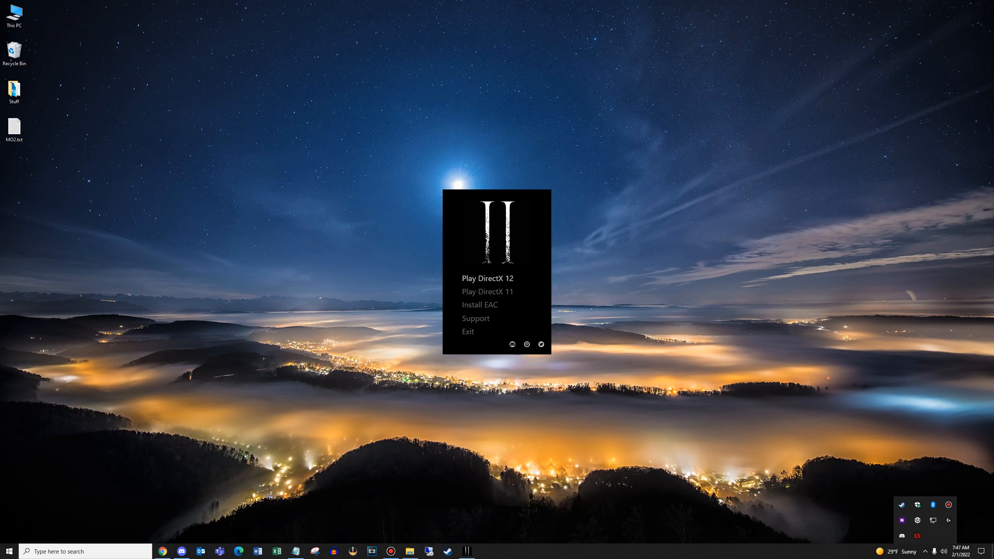
{"action": "mouse_move", "coordinate": [486, 292]}
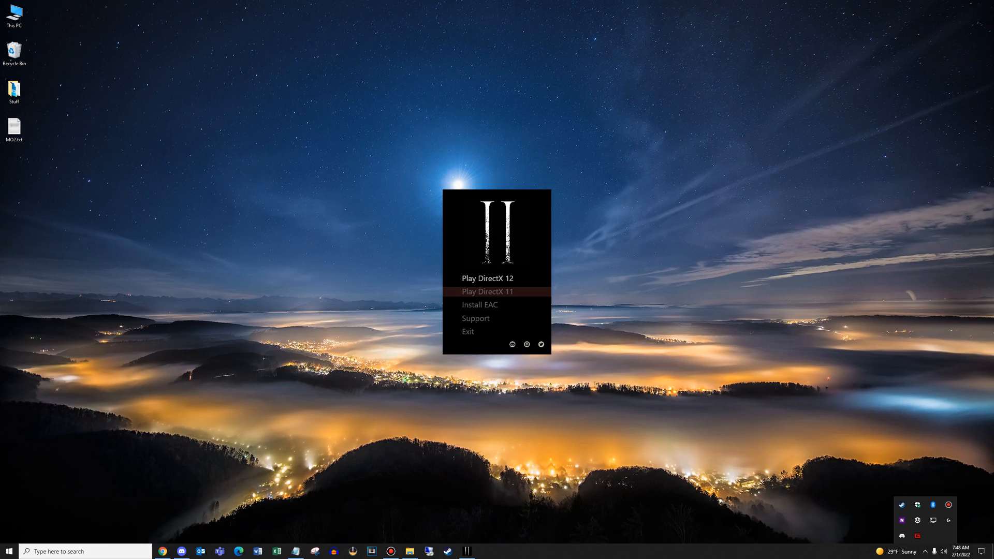
{"action": "left_click", "coordinate": [488, 291]}
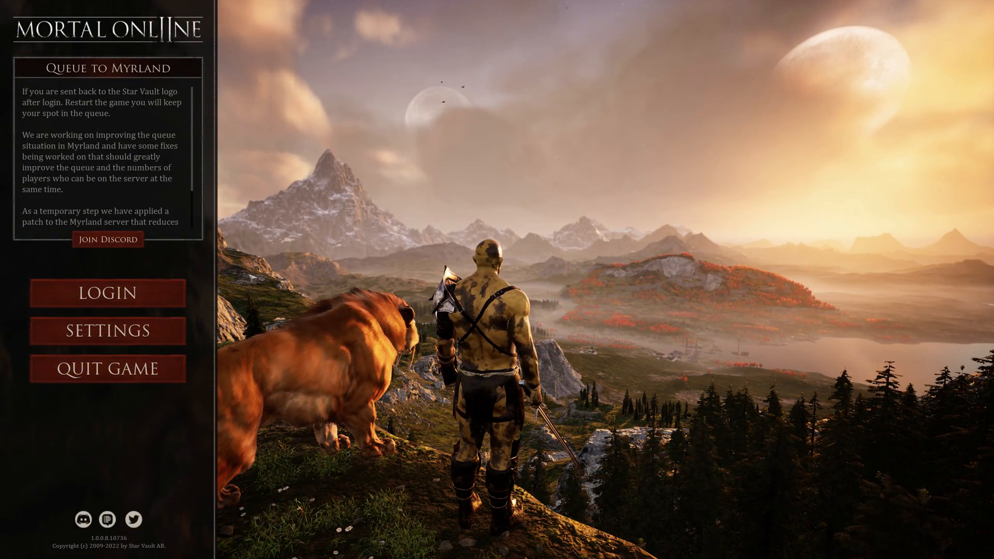
In video settings, test the Field of View slider (103, 88) and return it to 90
{"action": "left_click", "coordinate": [106, 330]}
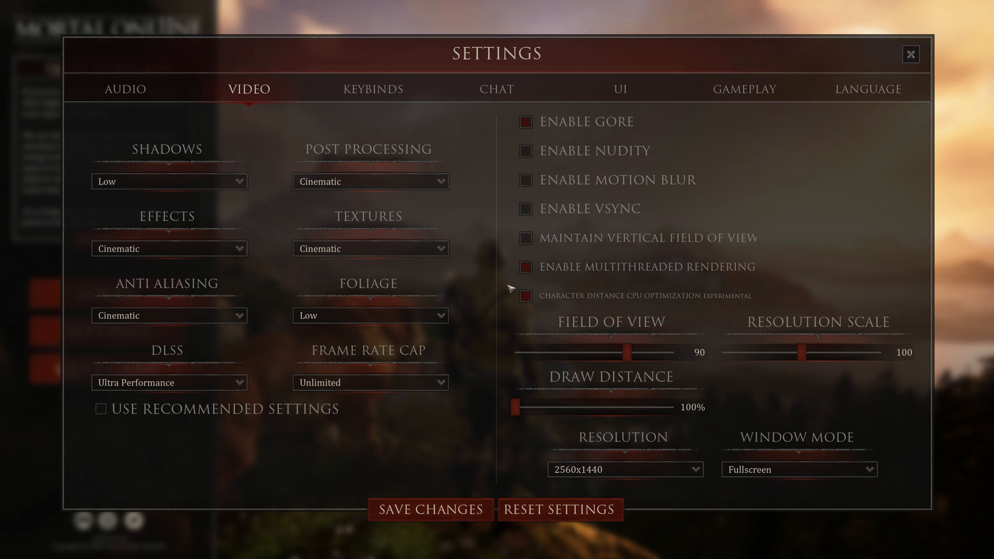
{"action": "mouse_move", "coordinate": [526, 296]}
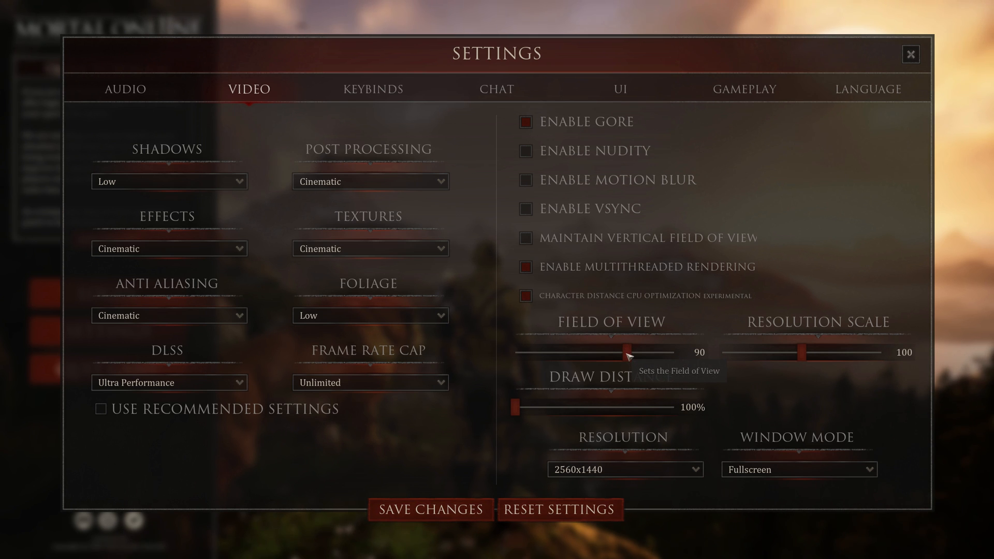
{"action": "left_click_drag", "start_coordinate": [610, 352], "coordinate": [672, 352]}
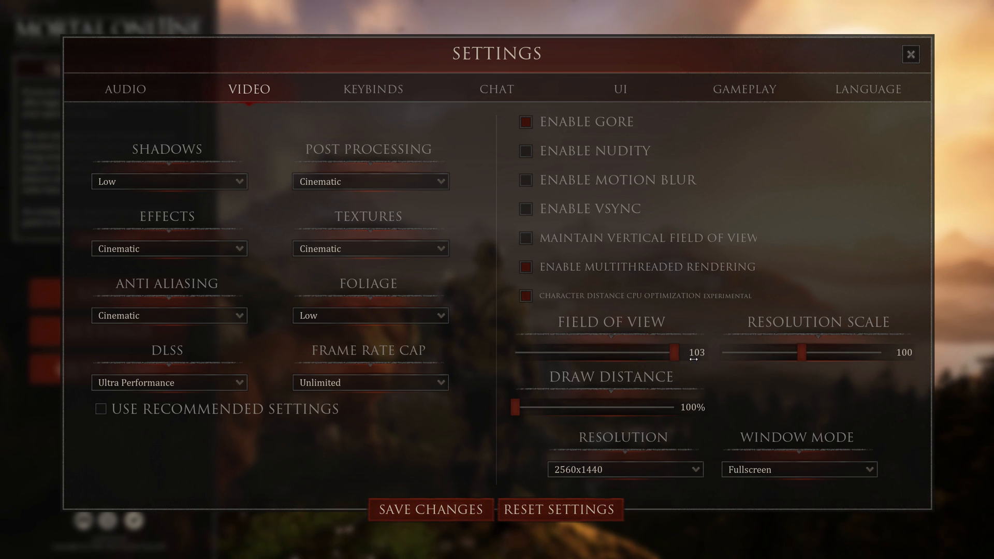
{"action": "left_click_drag", "start_coordinate": [676, 352], "coordinate": [620, 352]}
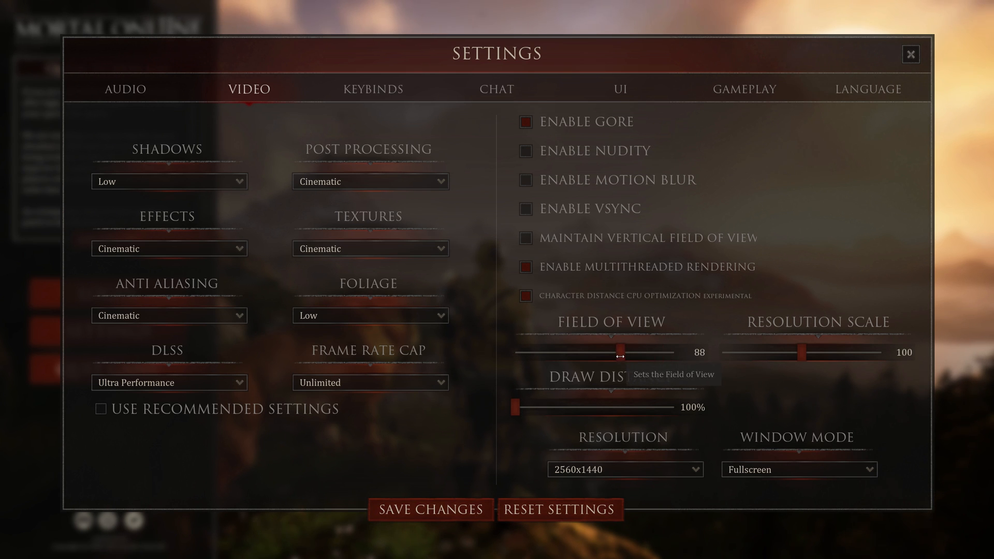
{"action": "left_click_drag", "start_coordinate": [622, 352], "coordinate": [628, 352]}
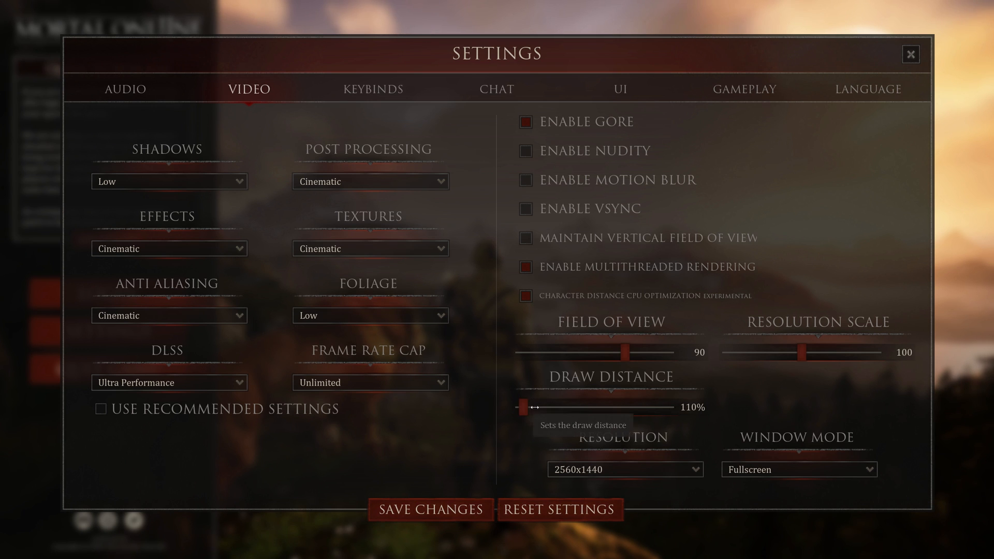
Test the Draw Distance slider (300%, 146%) and return it to 100%
{"action": "left_click_drag", "start_coordinate": [521, 407], "coordinate": [675, 407]}
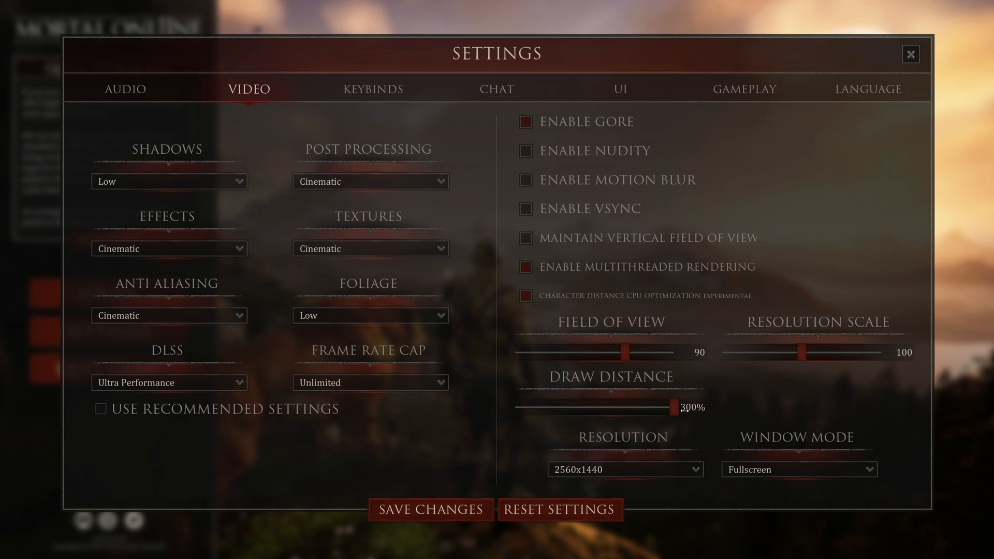
{"action": "left_click_drag", "start_coordinate": [678, 408], "coordinate": [557, 408]}
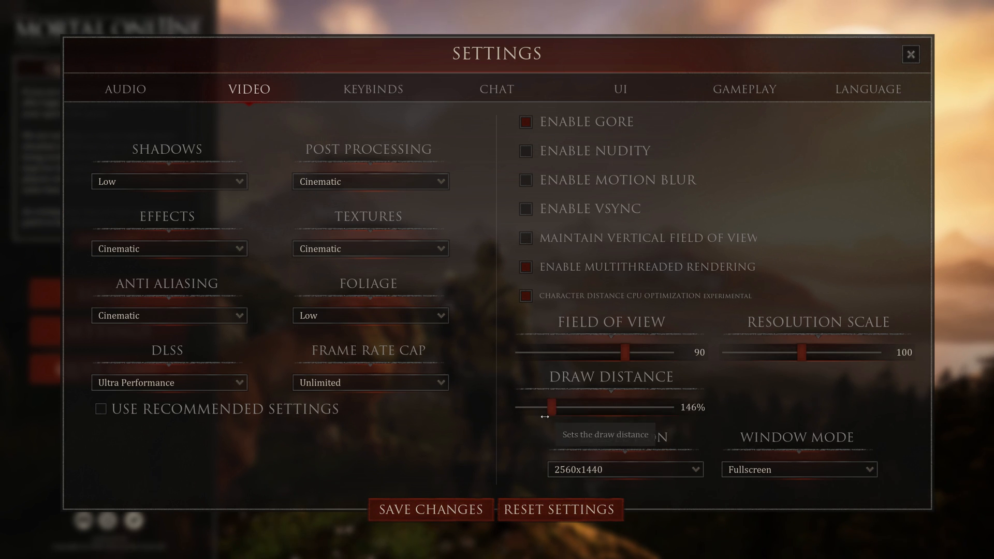
{"action": "left_click_drag", "start_coordinate": [555, 407], "coordinate": [517, 406]}
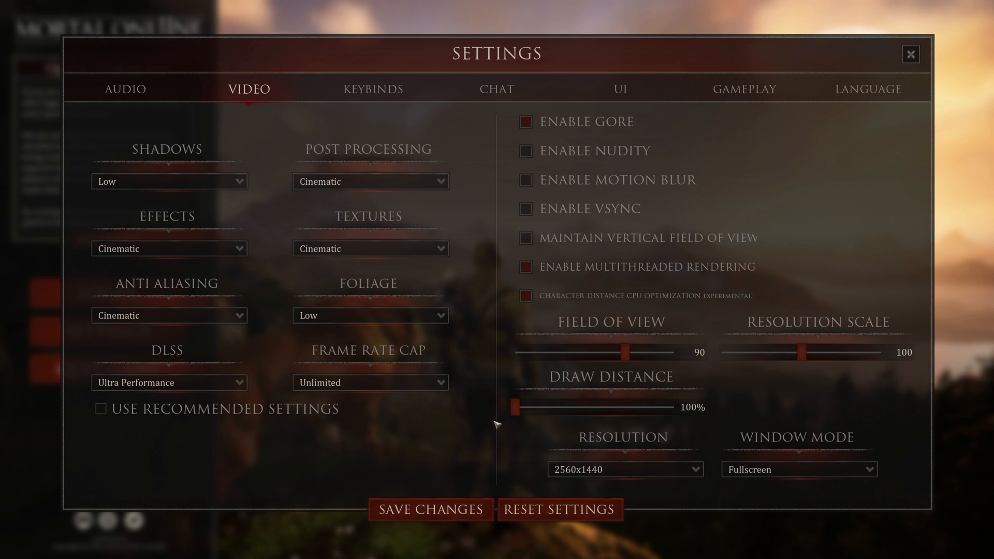
{"action": "mouse_move", "coordinate": [236, 188]}
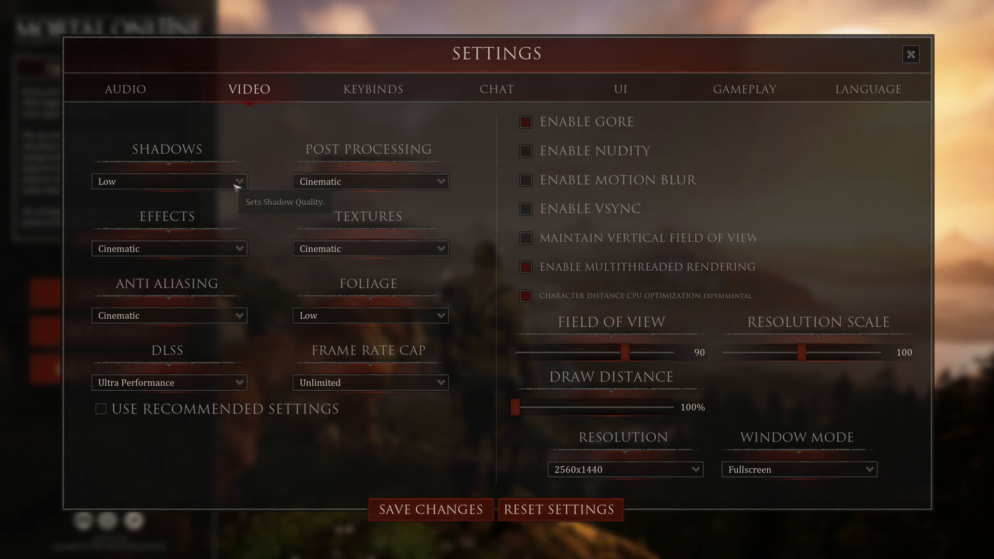
{"action": "mouse_move", "coordinate": [212, 201]}
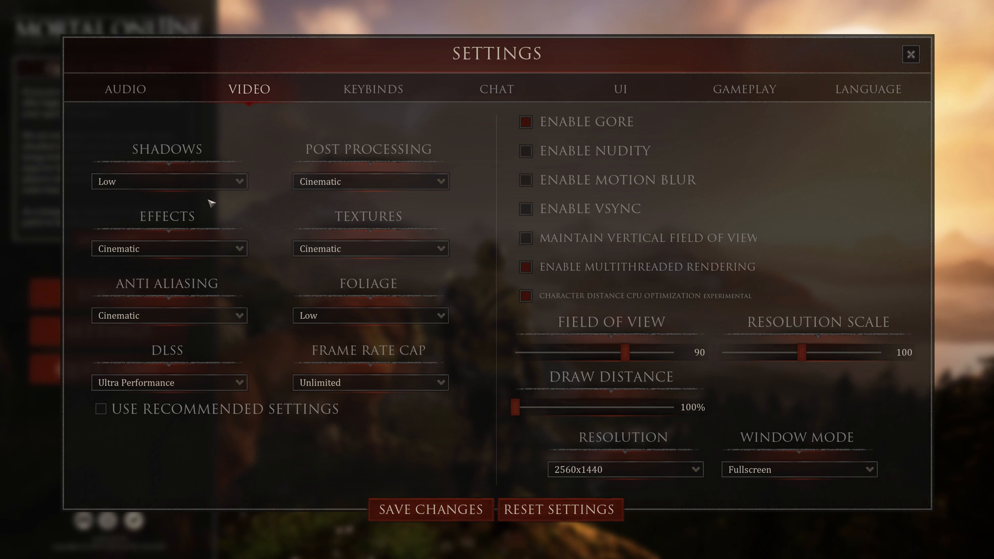
Review the DLSS choices and keep DLSS at Ultra Performance
{"action": "left_click", "coordinate": [370, 315]}
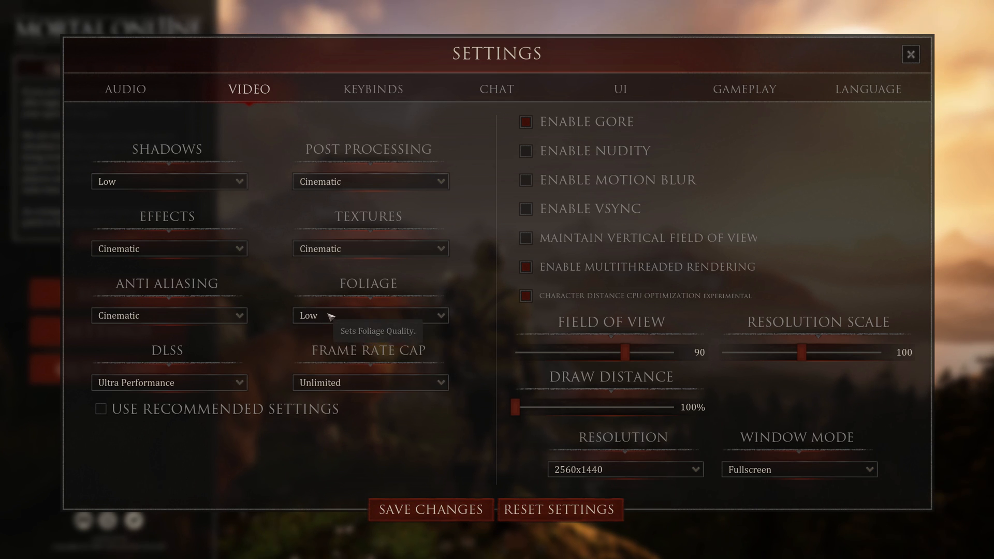
{"action": "left_click", "coordinate": [169, 382]}
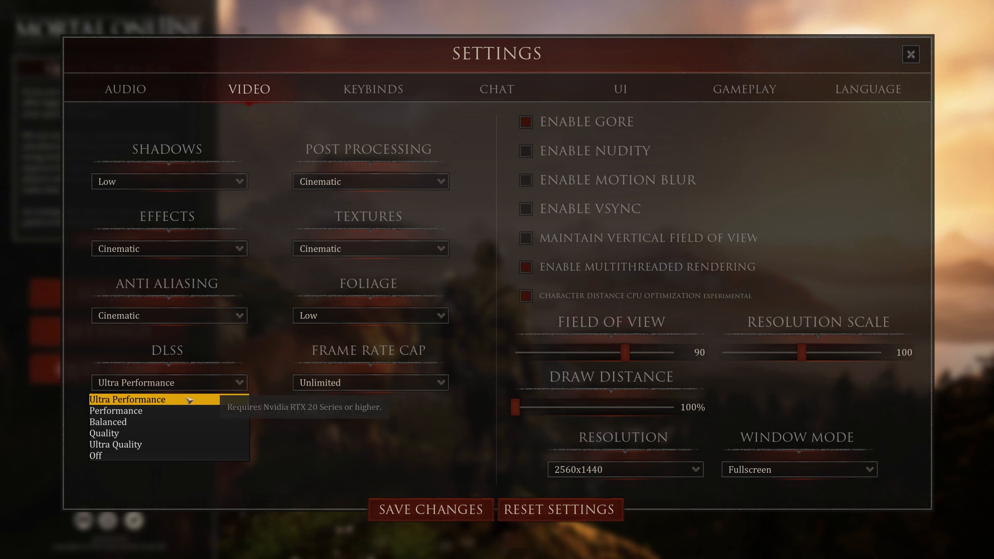
{"action": "left_click", "coordinate": [133, 400]}
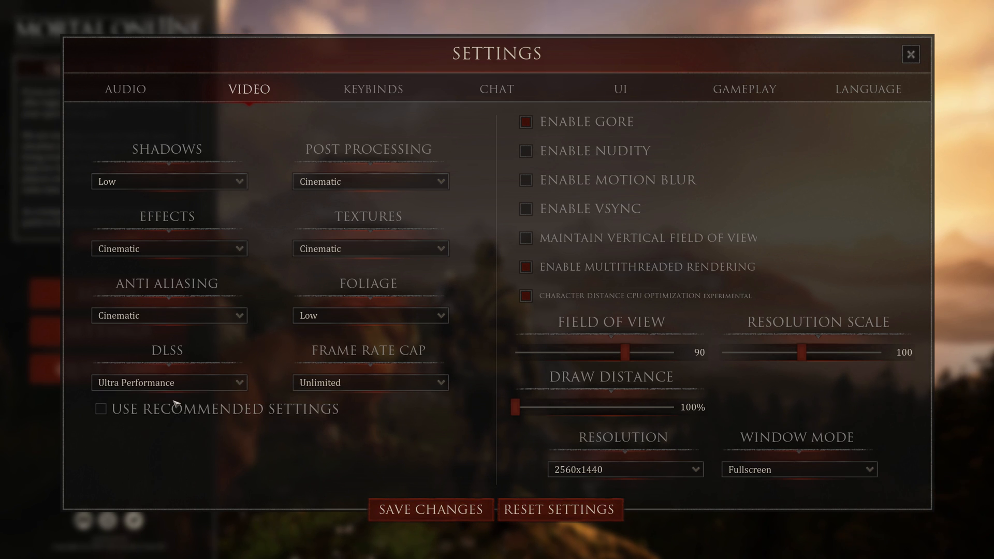
{"action": "left_click", "coordinate": [370, 382]}
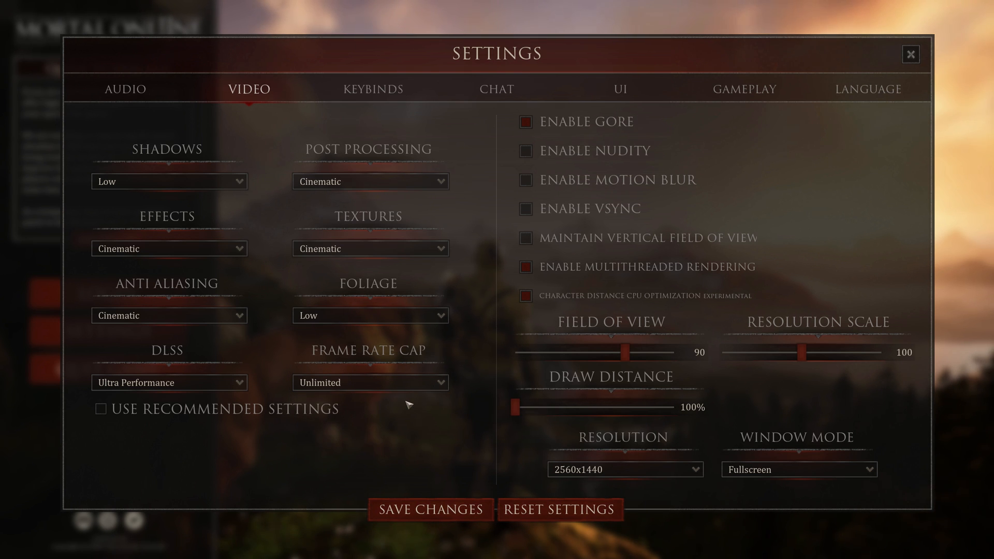
{"action": "mouse_move", "coordinate": [384, 477]}
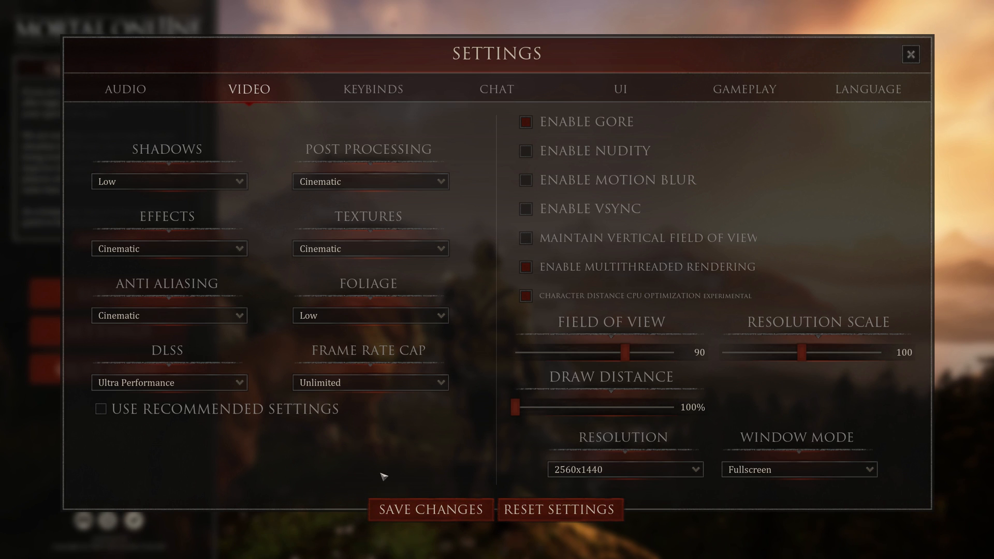
{"action": "mouse_move", "coordinate": [433, 154]}
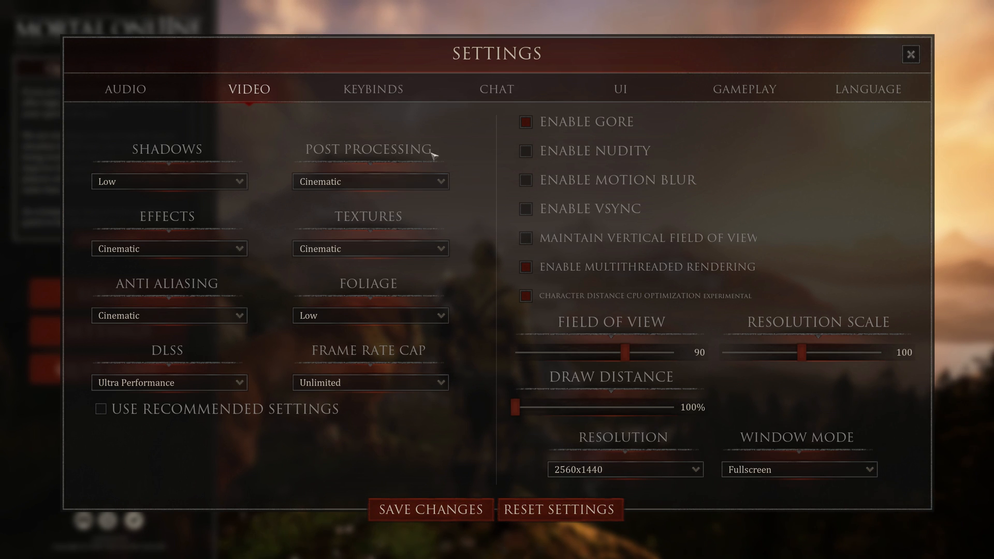
{"action": "mouse_move", "coordinate": [247, 317]}
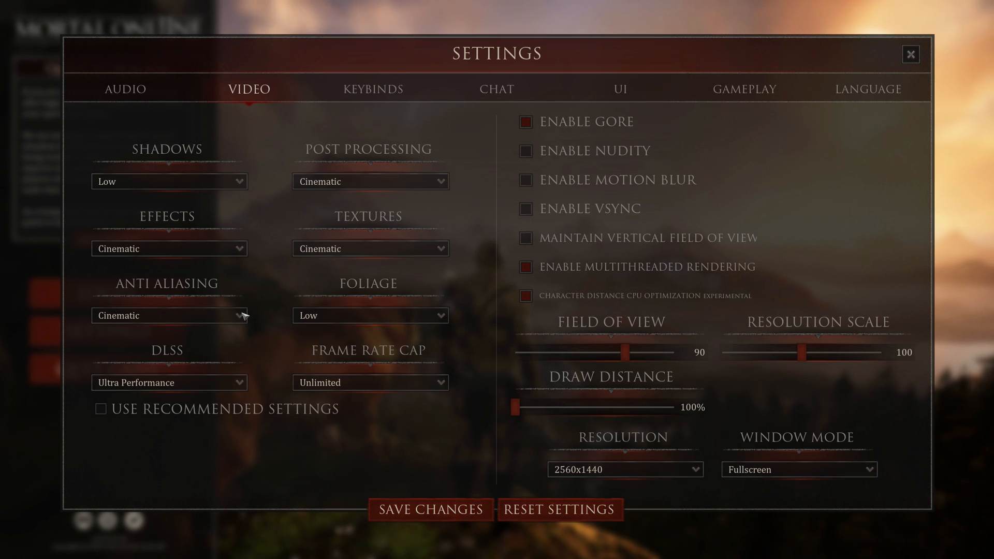
Try DLSS Off, leave it on Ultra Performance, and save the video settings
{"action": "left_click", "coordinate": [169, 383]}
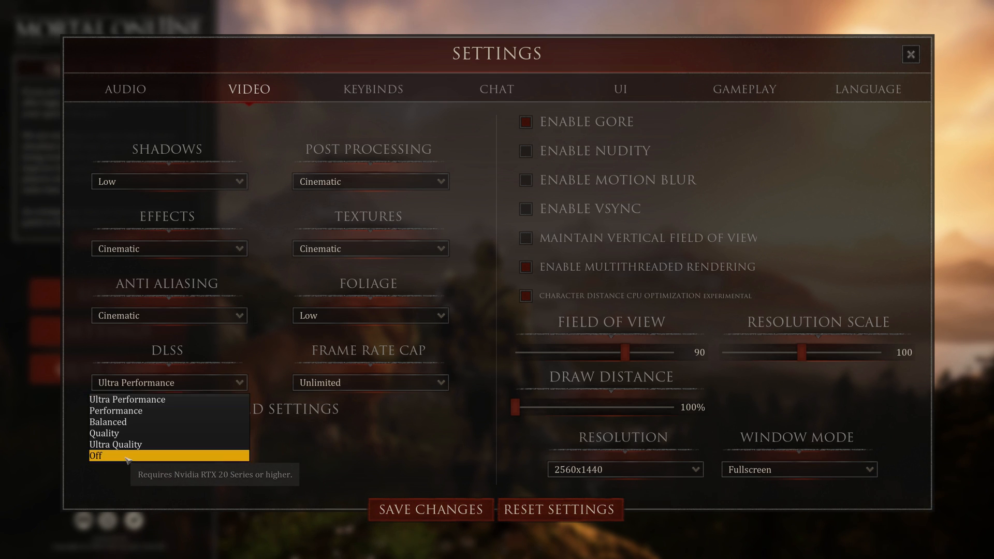
{"action": "left_click", "coordinate": [169, 315]}
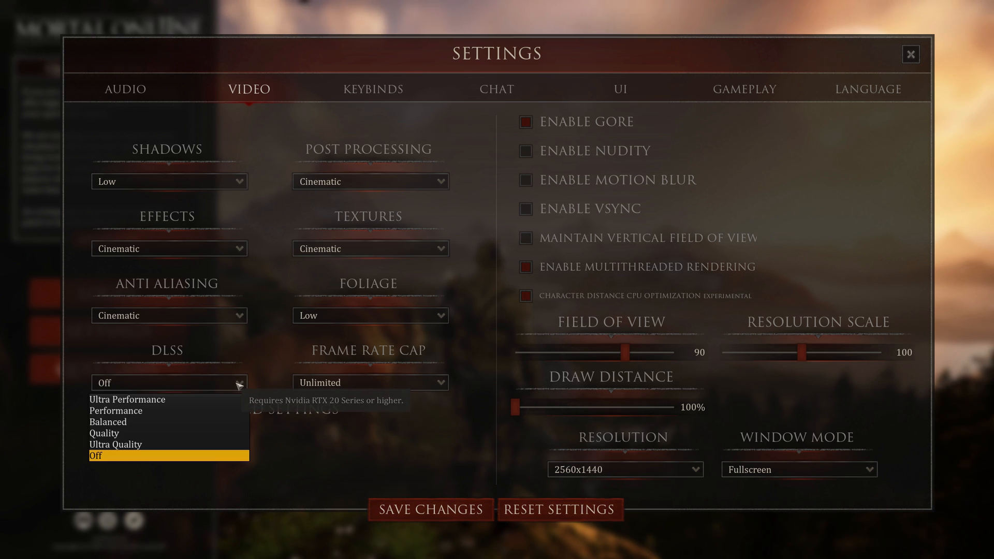
{"action": "left_click", "coordinate": [126, 399]}
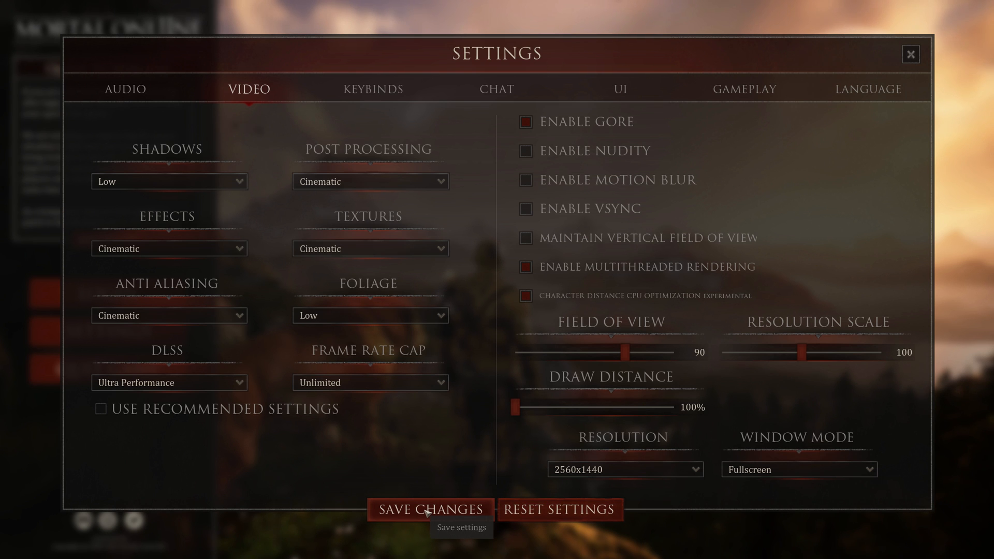
{"action": "left_click", "coordinate": [430, 509]}
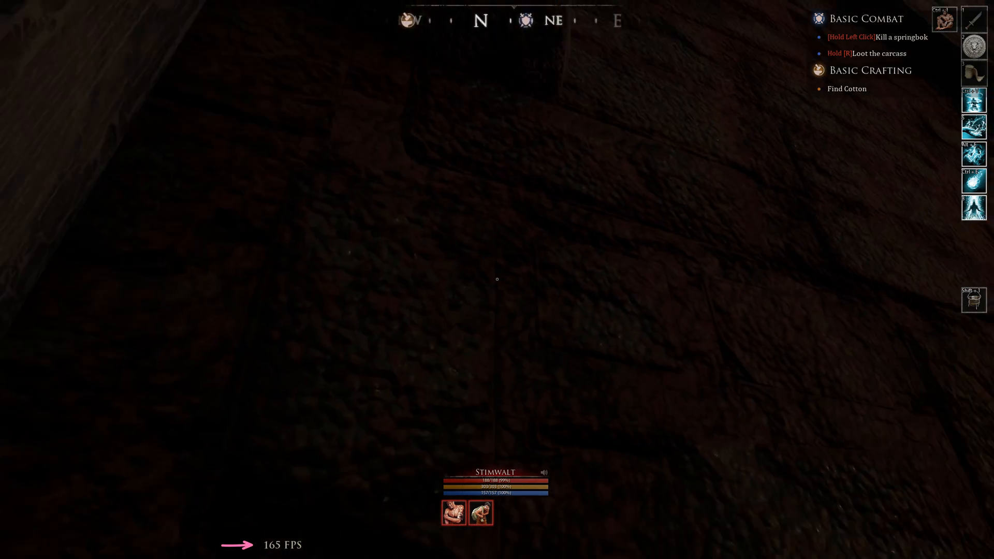
Look around the game world while watching the FPS counter
{"action": "scroll", "scroll_direction": "right", "scroll_amount": 3}
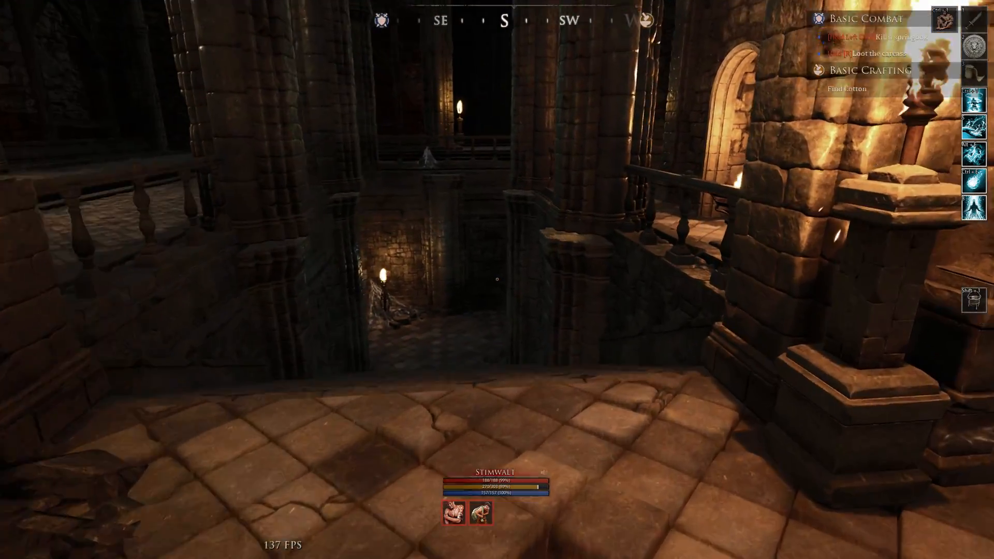
{"action": "mouse_move", "coordinate": [497, 278]}
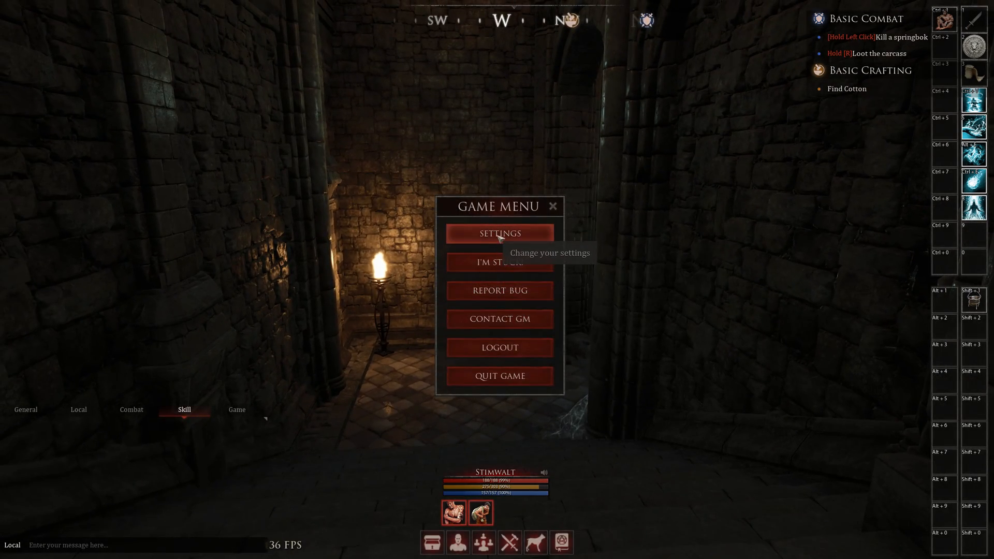
From the Game Menu open Video settings and raise field of view to 103
{"action": "left_click", "coordinate": [499, 233]}
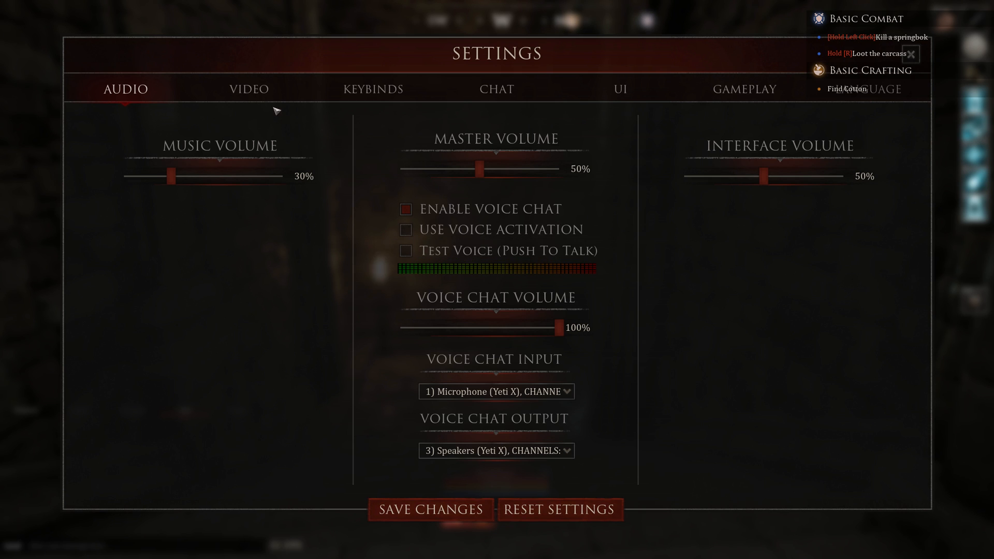
{"action": "left_click", "coordinate": [249, 89]}
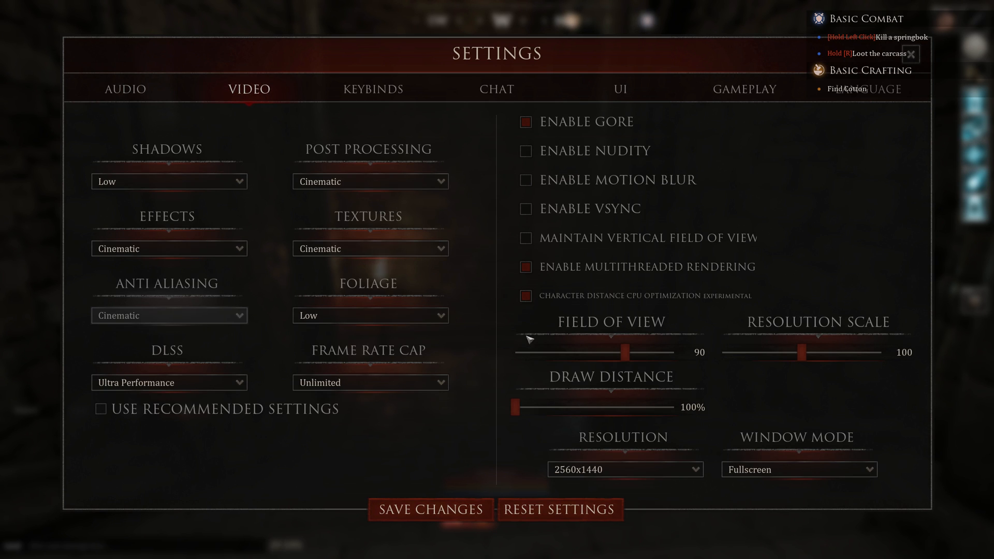
{"action": "left_click_drag", "start_coordinate": [515, 407], "coordinate": [674, 407]}
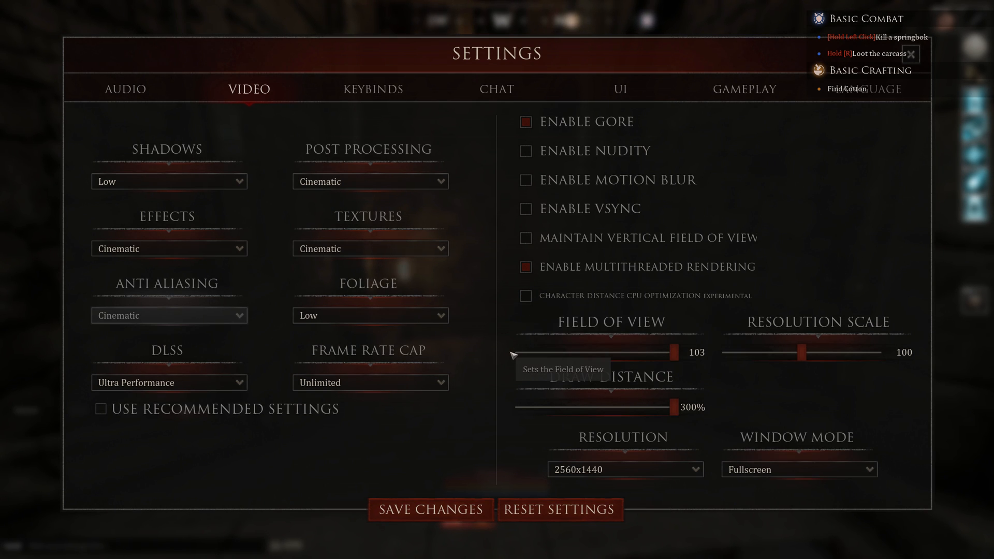
{"action": "mouse_move", "coordinate": [391, 405]}
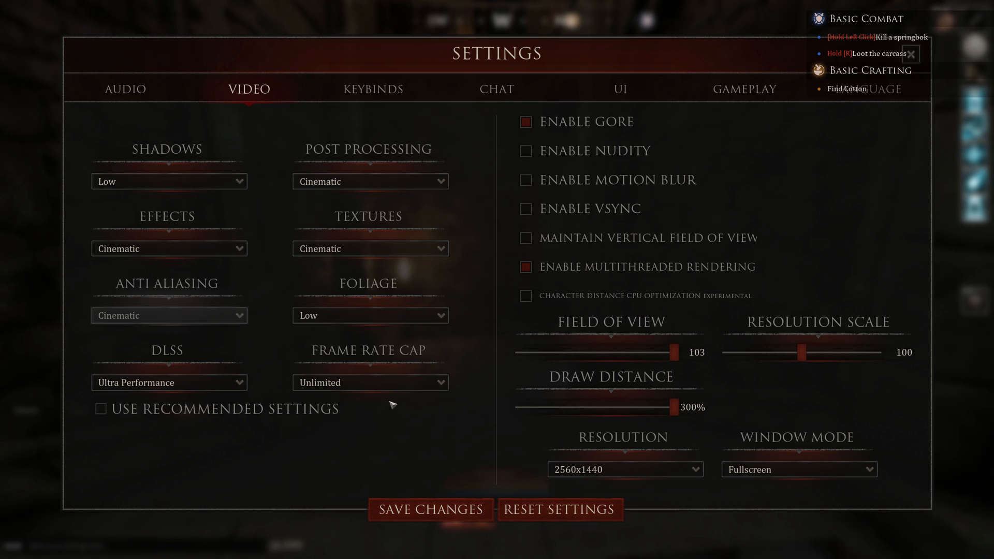
Set DLSS to Ultra Quality and return to the game
{"action": "left_click", "coordinate": [169, 382]}
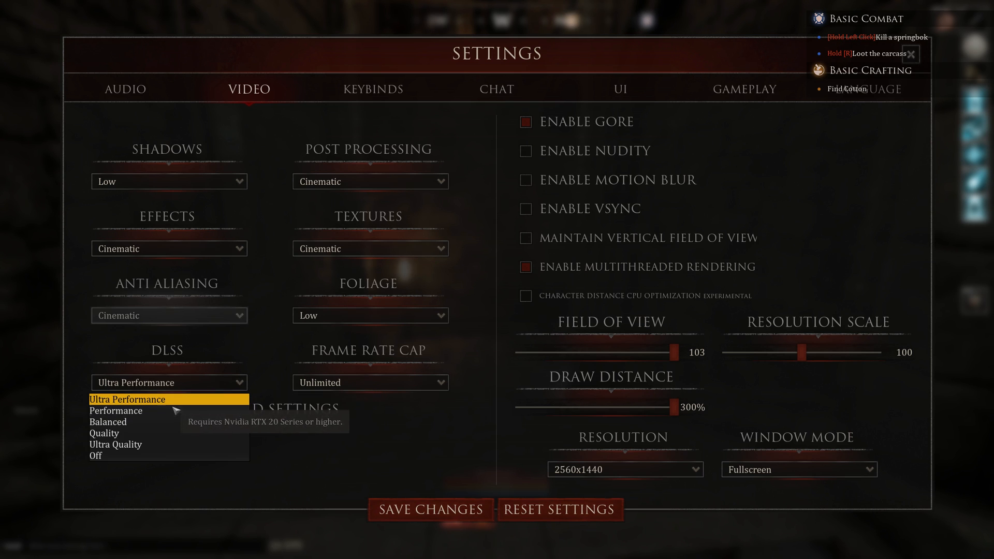
{"action": "left_click", "coordinate": [115, 444]}
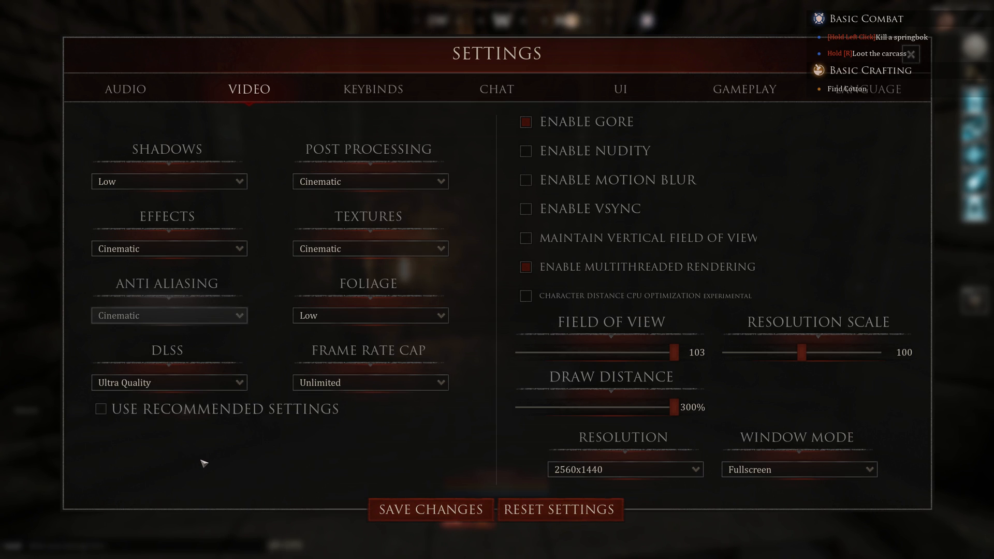
{"action": "mouse_move", "coordinate": [257, 457]}
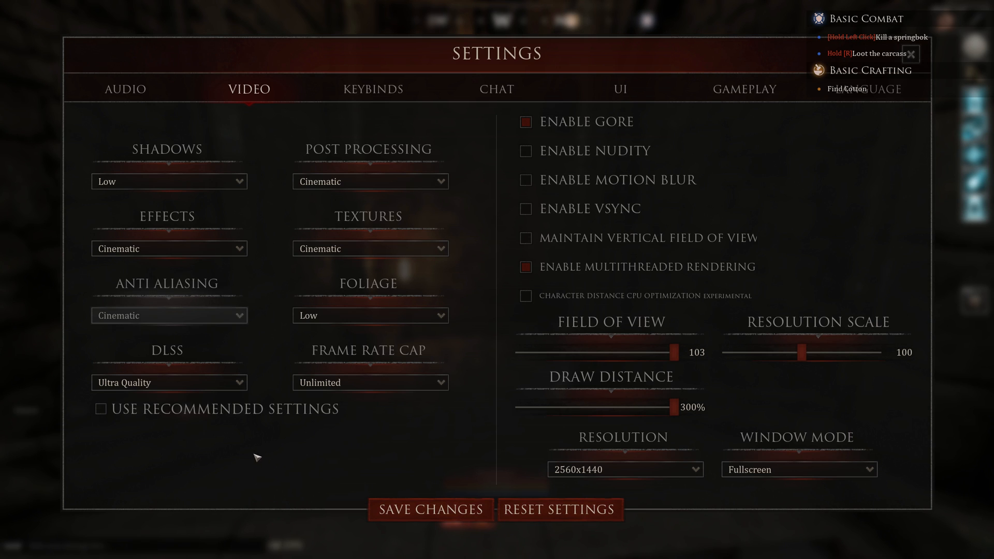
{"action": "mouse_move", "coordinate": [431, 509]}
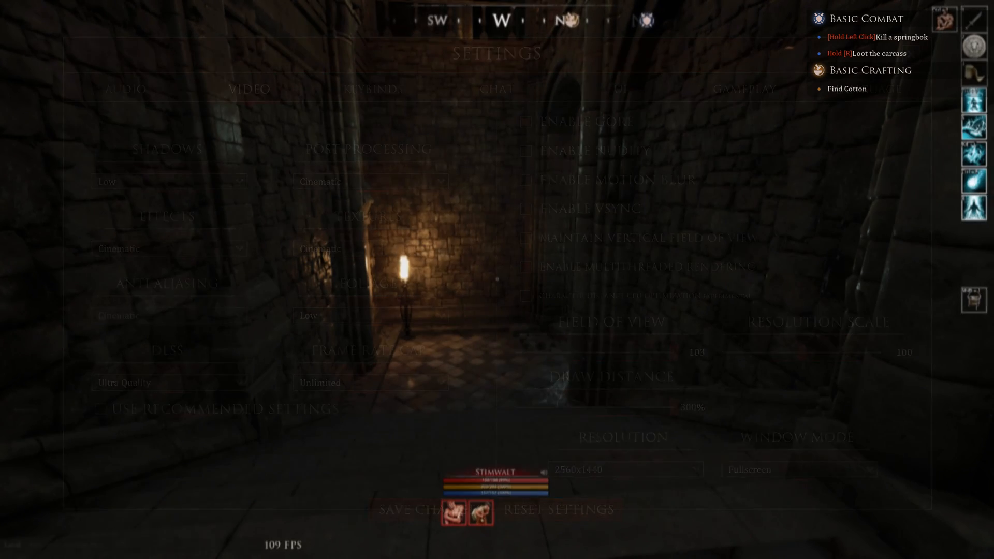
{"action": "key", "text": "Escape"}
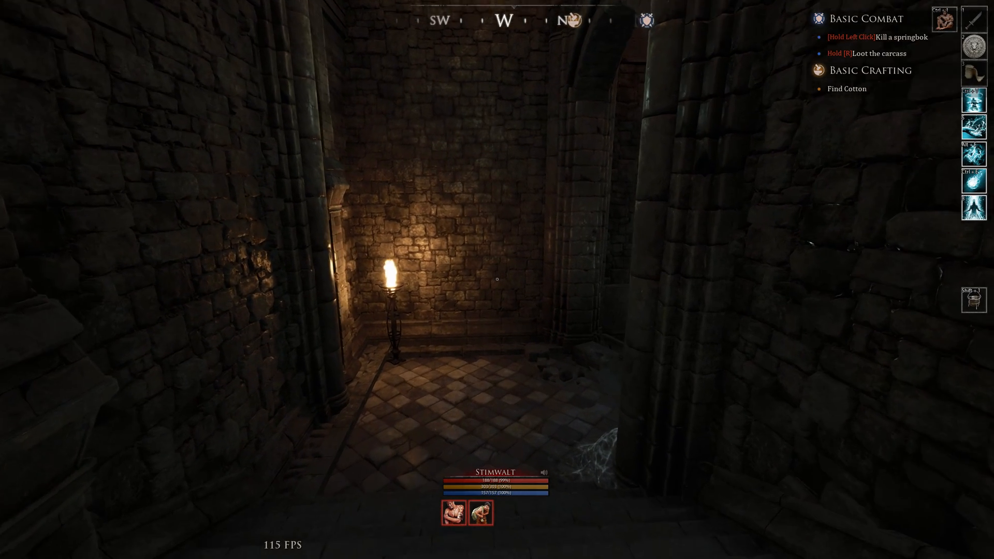